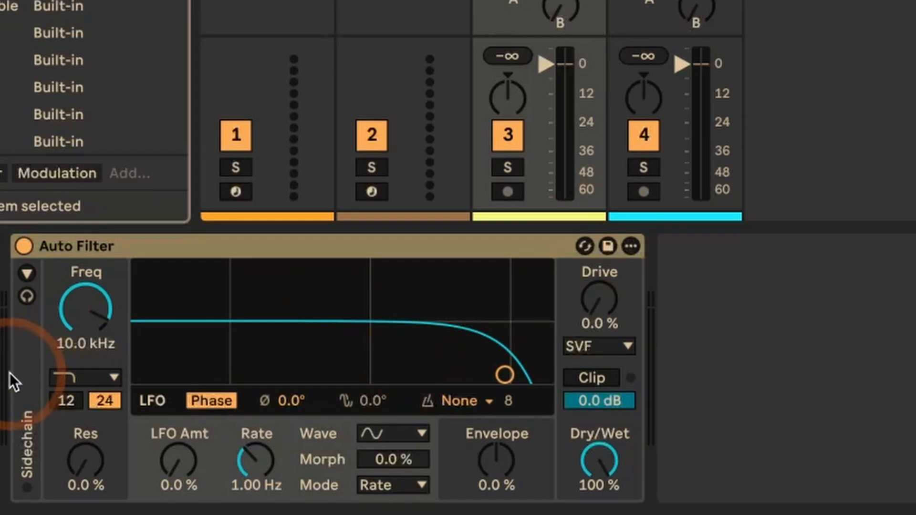
# - Try S&H and Steps LFO quantizing, then switch the display strip from LFO to Envelope
pyautogui.click(85, 376)
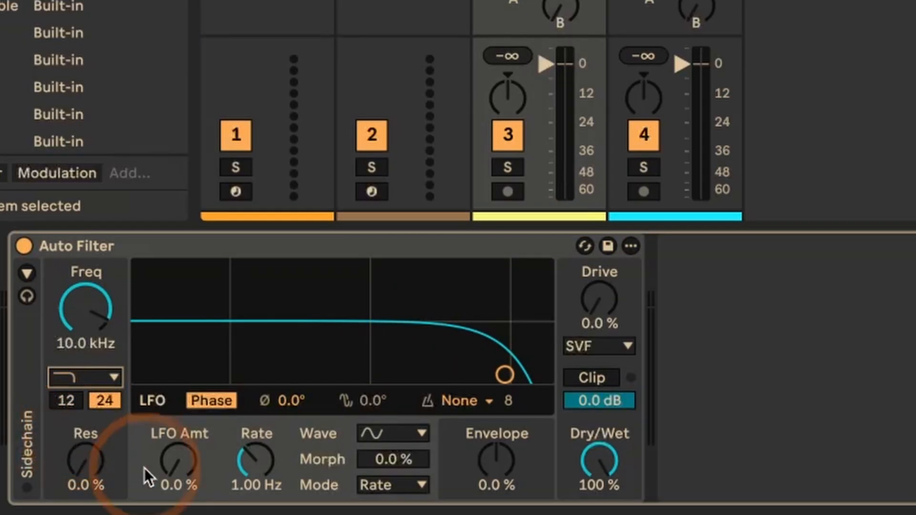
pyautogui.click(392, 433)
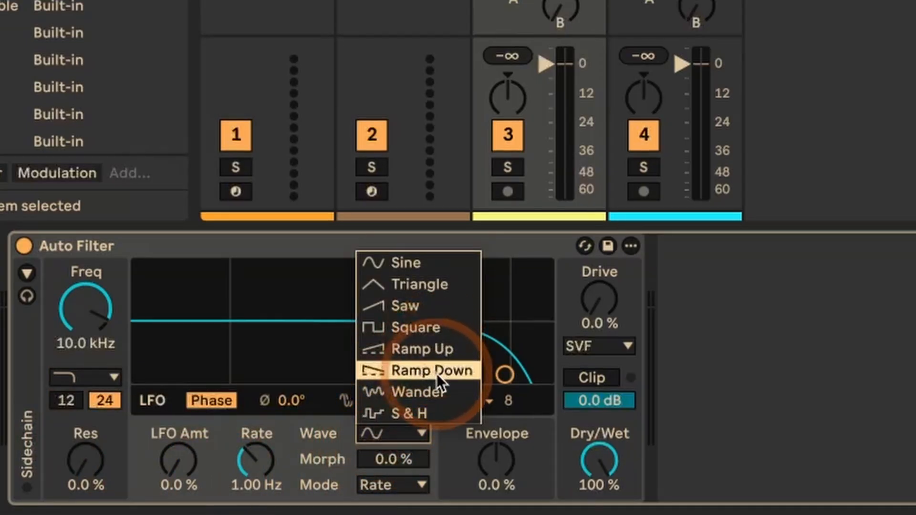
pyautogui.moveTo(432, 391)
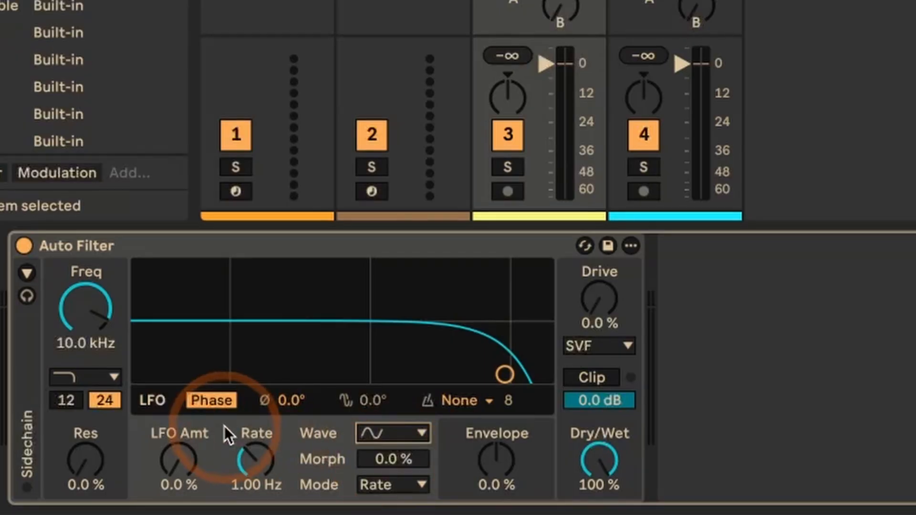
pyautogui.moveTo(482, 412)
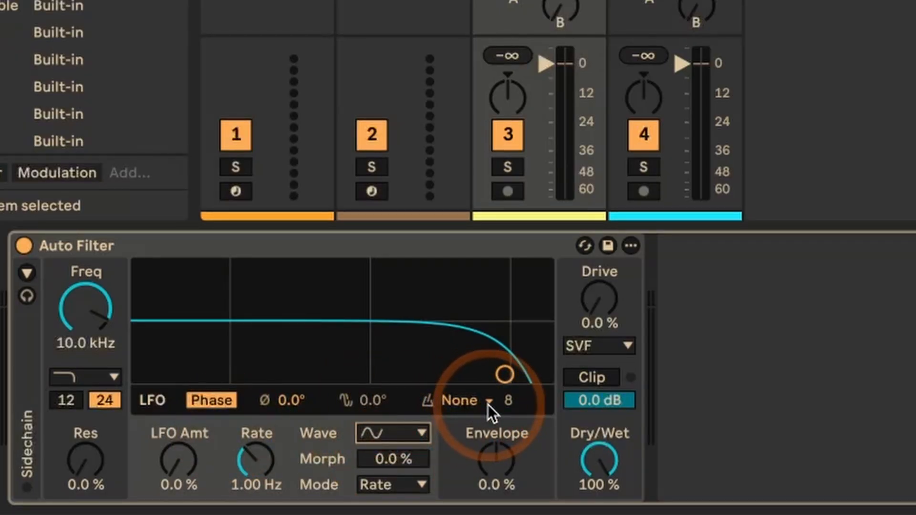
pyautogui.click(463, 401)
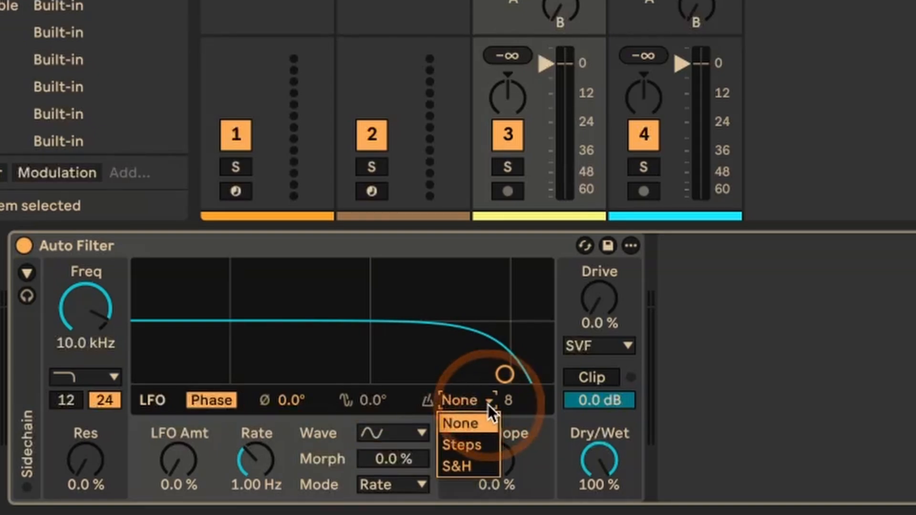
pyautogui.moveTo(462, 445)
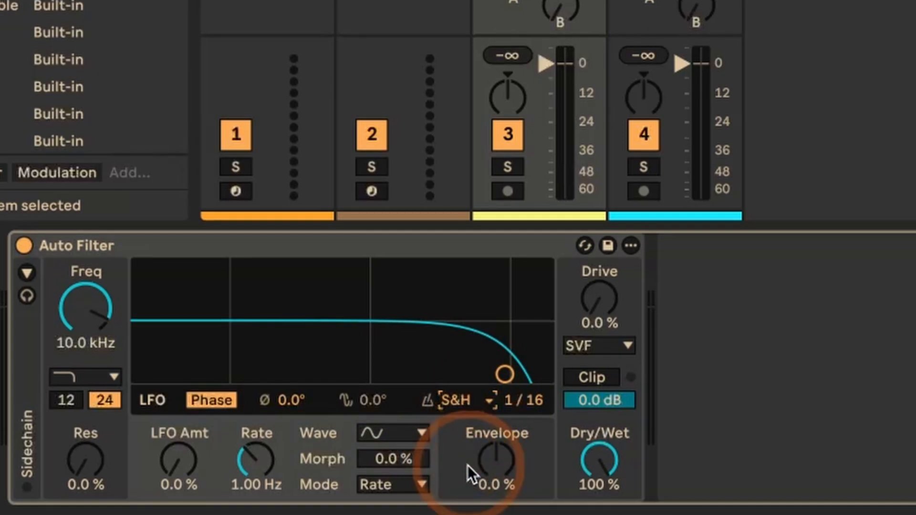
pyautogui.moveTo(459, 406)
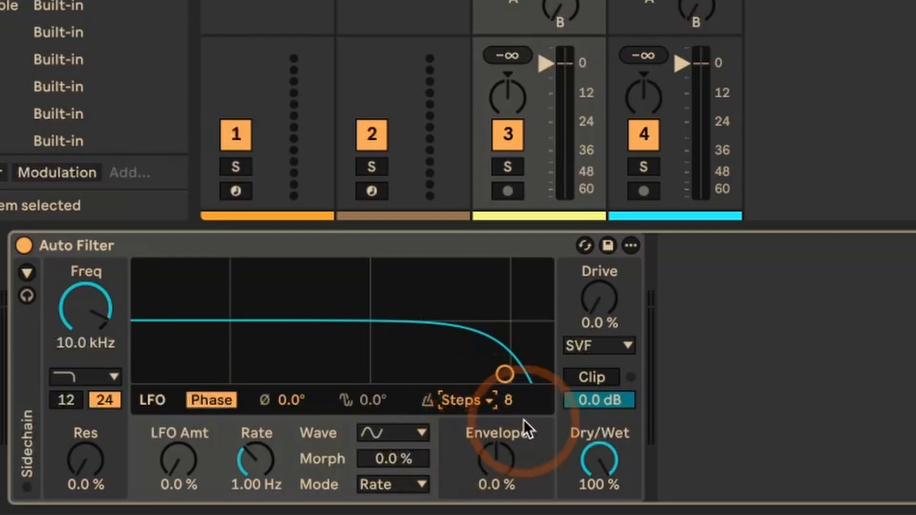
pyautogui.click(466, 400)
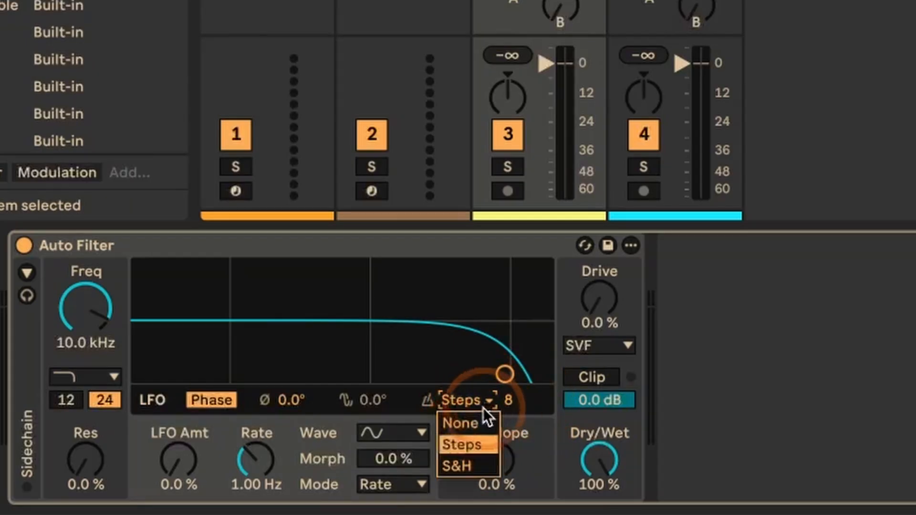
pyautogui.click(461, 445)
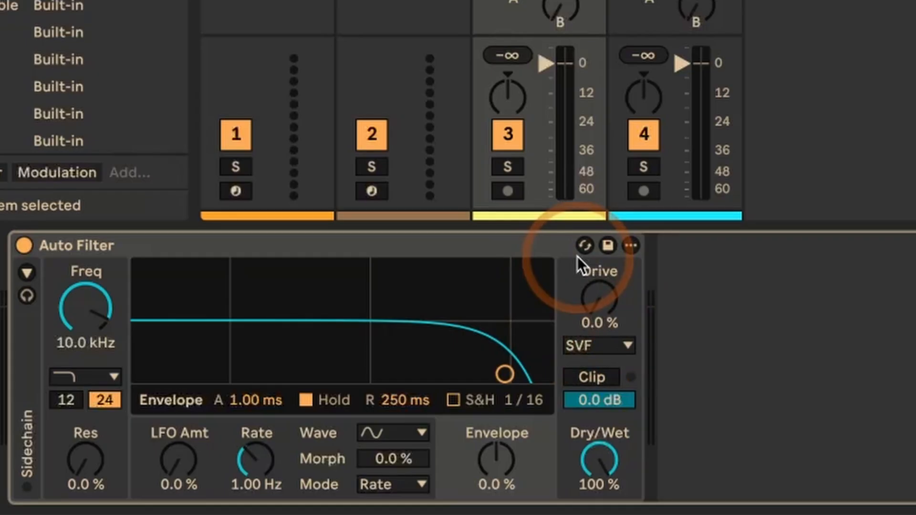
pyautogui.click(595, 345)
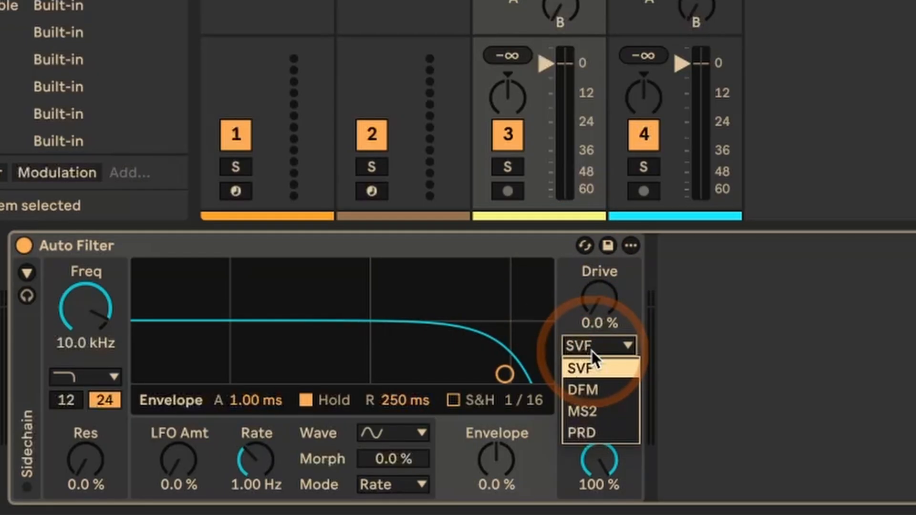
pyautogui.moveTo(636, 382)
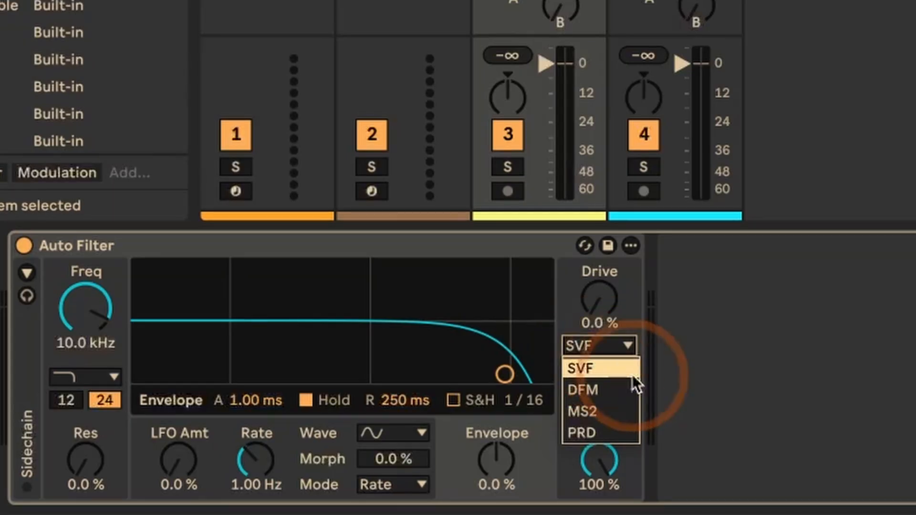
pyautogui.moveTo(590, 390)
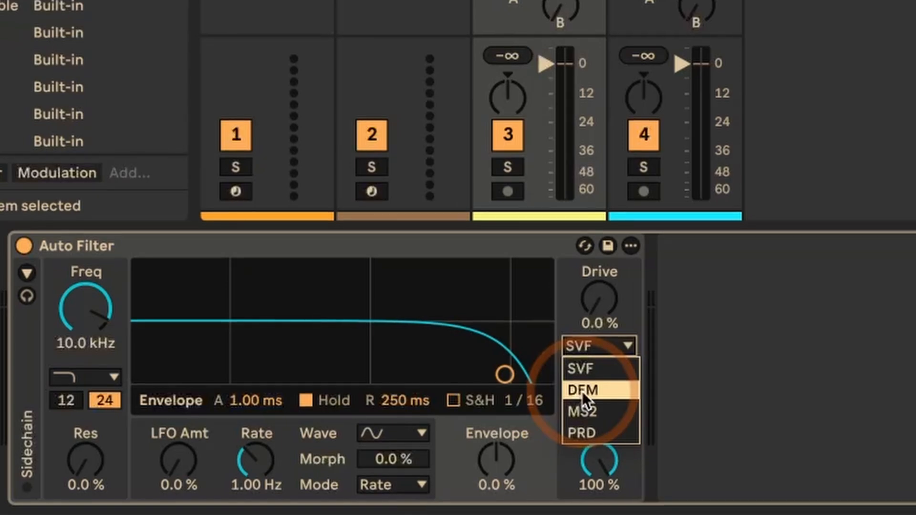
pyautogui.moveTo(622, 412)
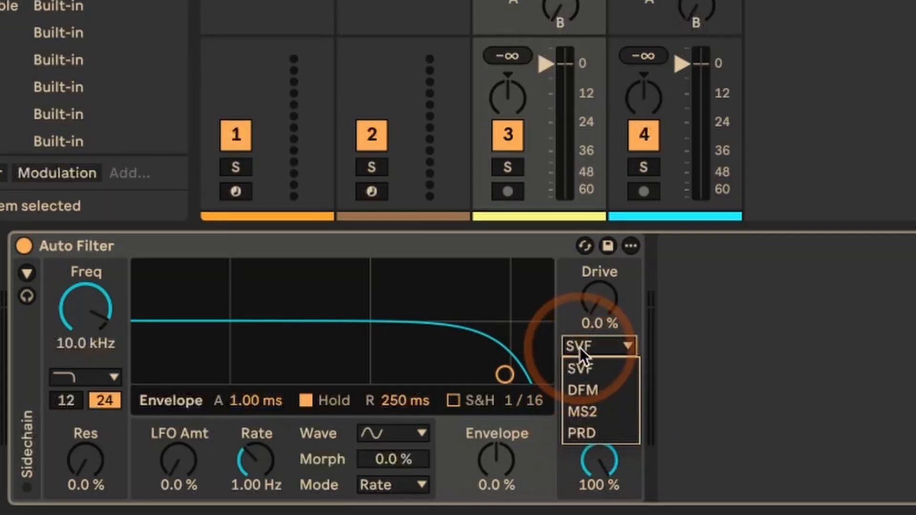
pyautogui.click(579, 369)
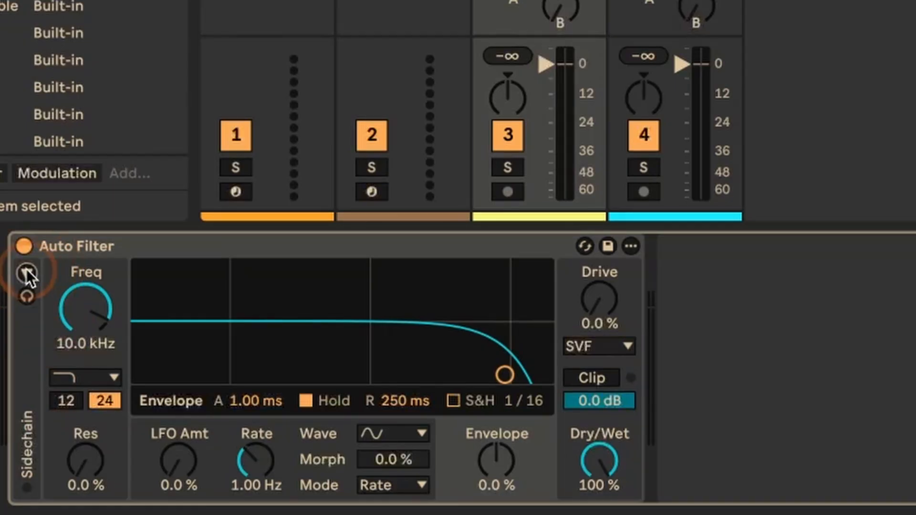
# - Expand the sidechain section, enable SC Filter and bring up its filter Type options
pyautogui.click(26, 273)
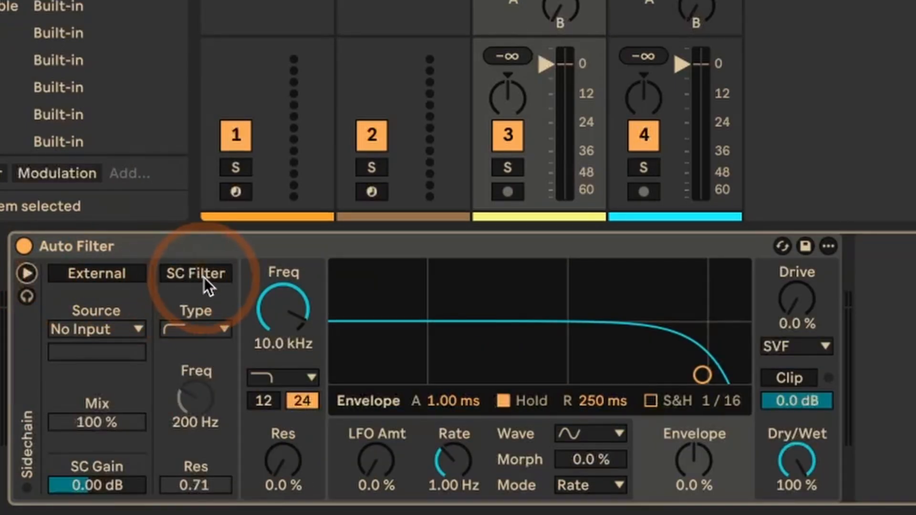
pyautogui.click(195, 273)
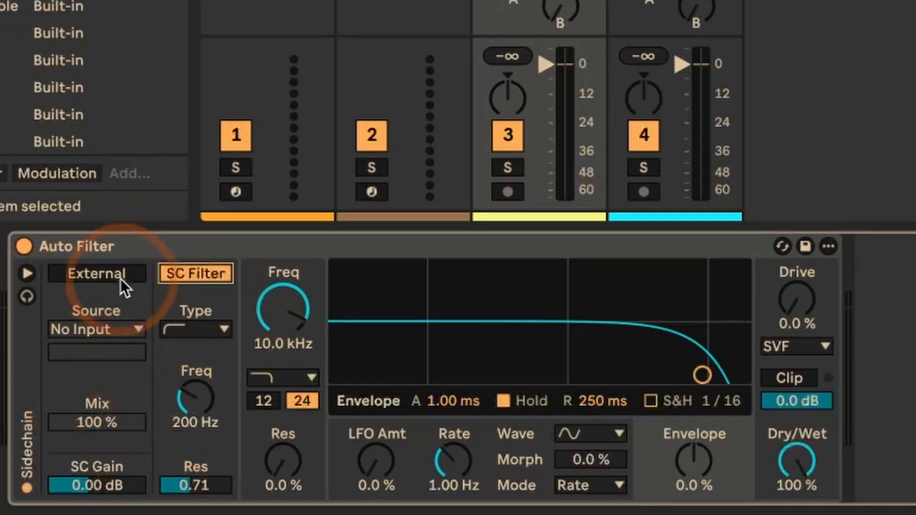
pyautogui.click(222, 329)
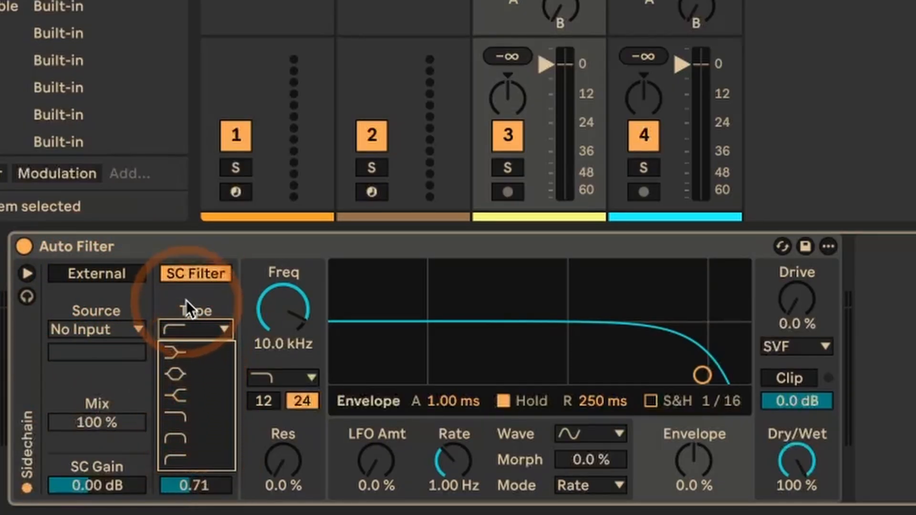
pyautogui.click(194, 345)
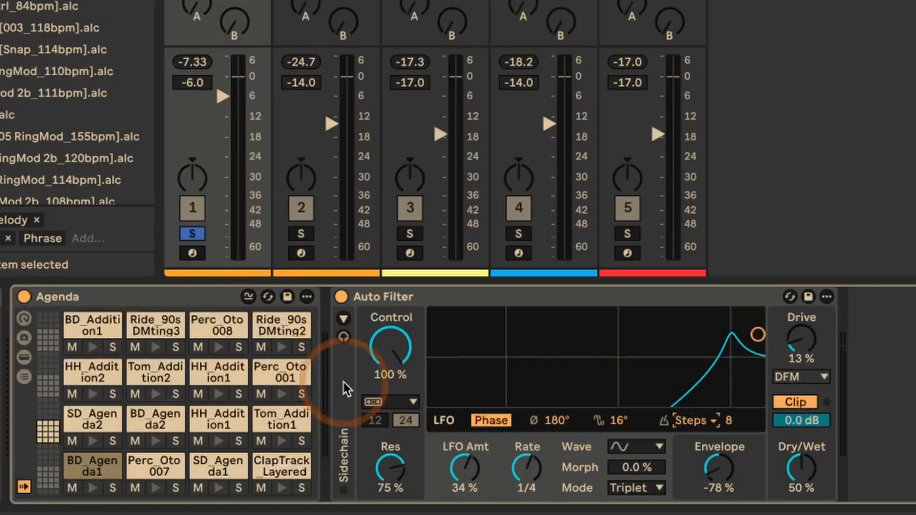
pyautogui.click(412, 402)
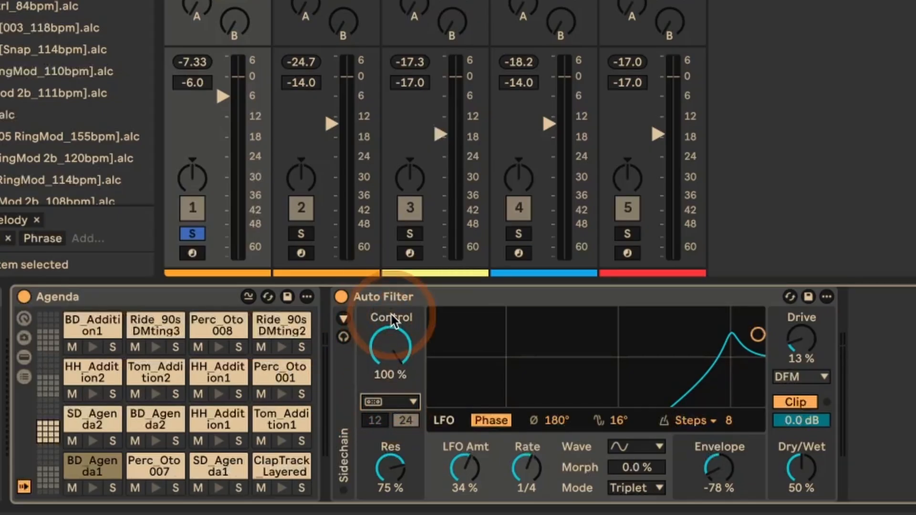
pyautogui.moveTo(389, 456)
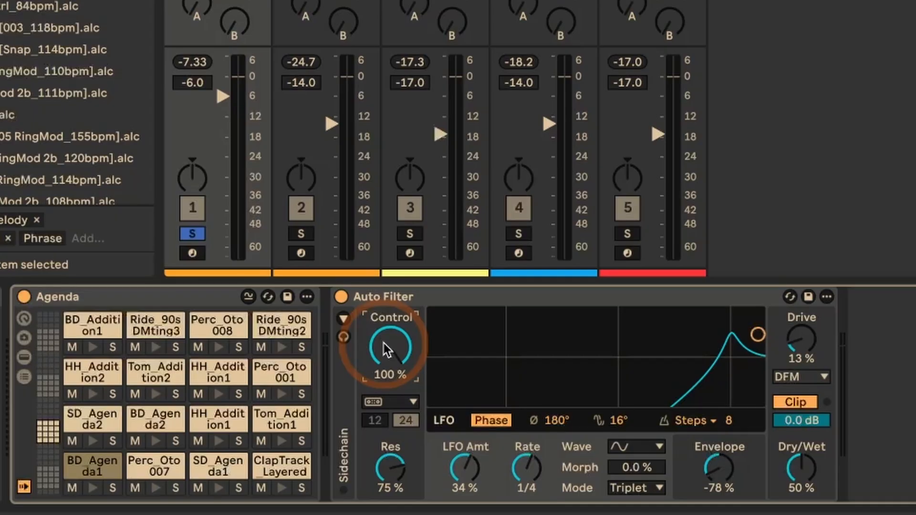
pyautogui.moveTo(341, 306)
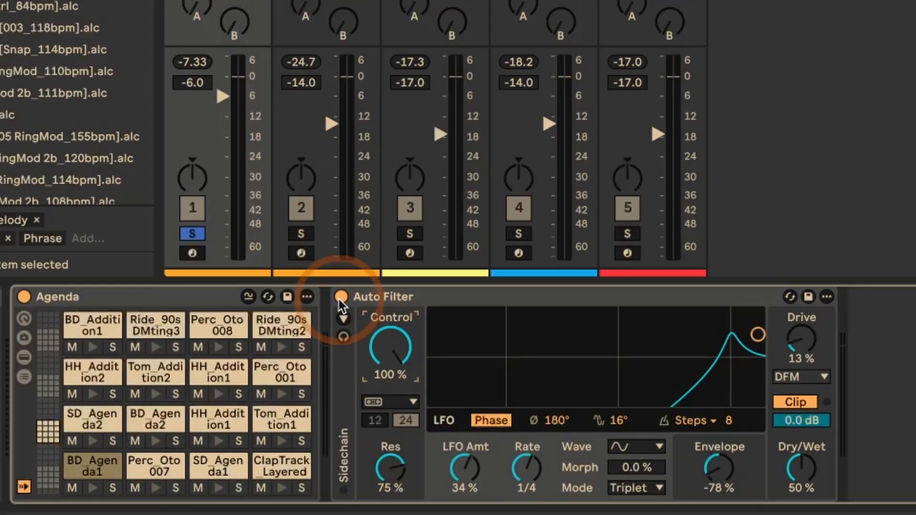
pyautogui.click(341, 296)
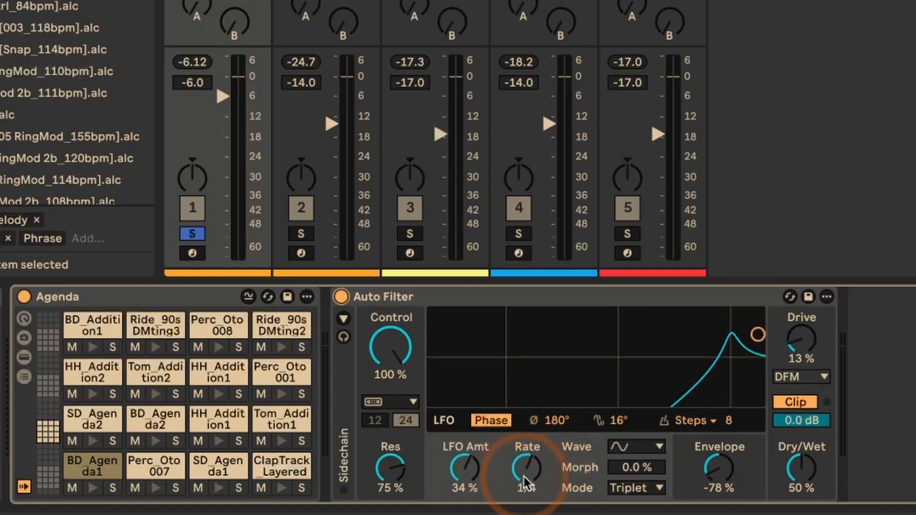
# - Raise Dry/Wet to 100%, then toggle LFO quantizing off and back to 8 Steps while the drums play
pyautogui.moveTo(526, 467); pyautogui.dragTo(531, 497)
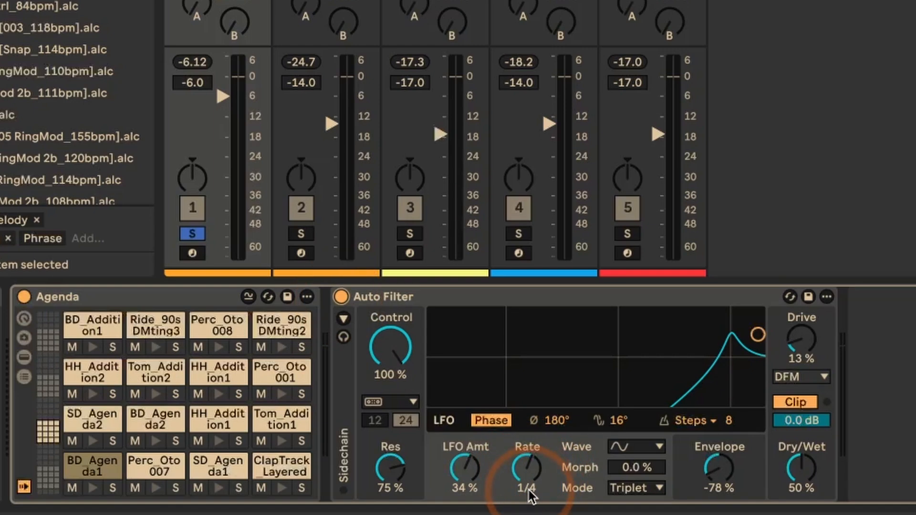
pyautogui.moveTo(634, 454)
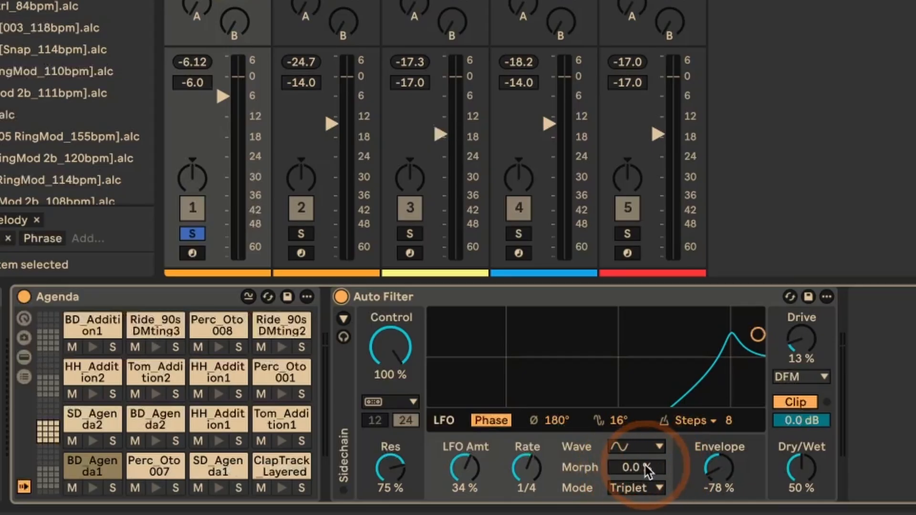
pyautogui.moveTo(722, 435)
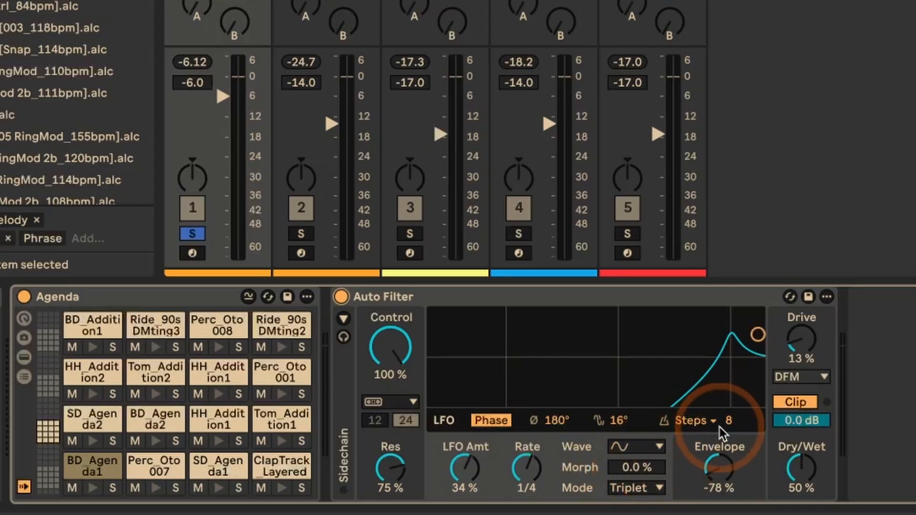
pyautogui.moveTo(696, 430)
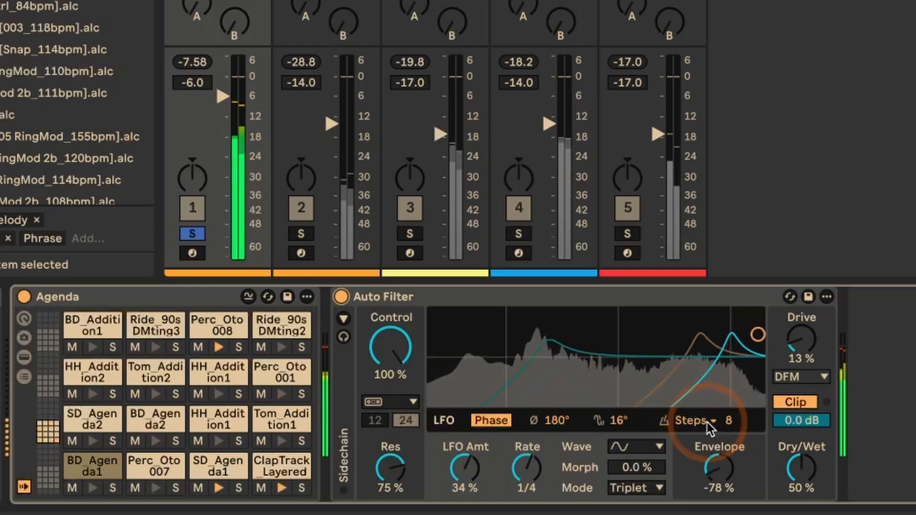
pyautogui.click(692, 420)
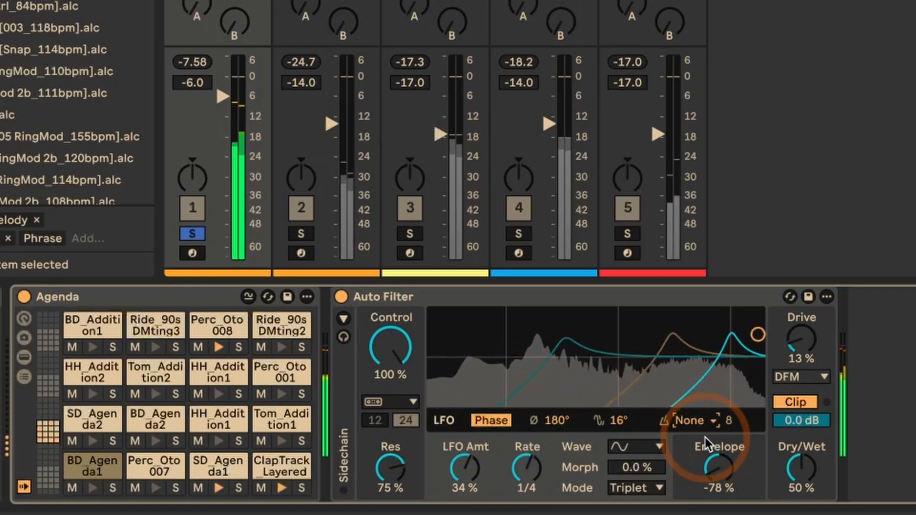
pyautogui.click(691, 419)
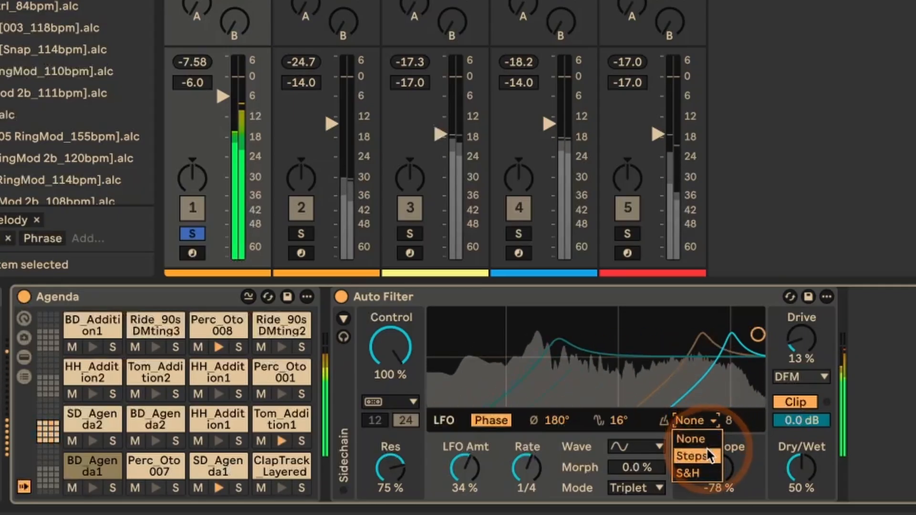
pyautogui.click(689, 456)
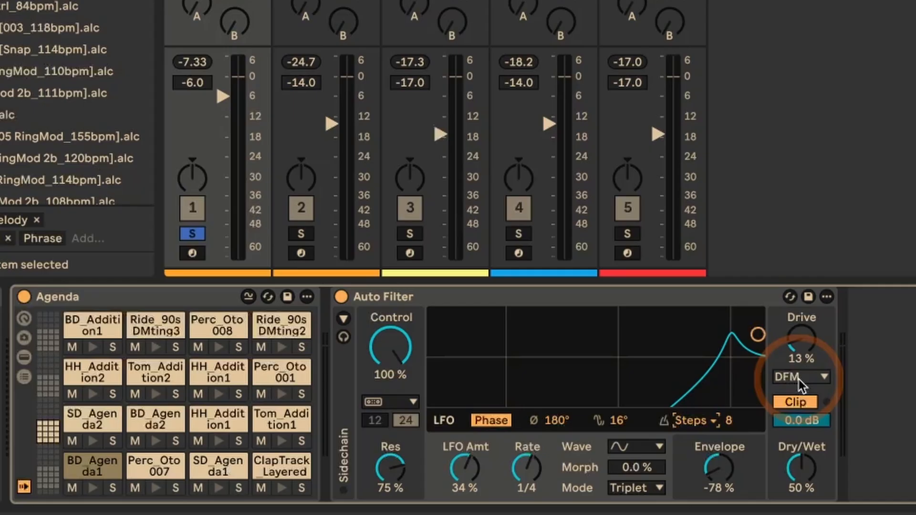
pyautogui.moveTo(756, 407)
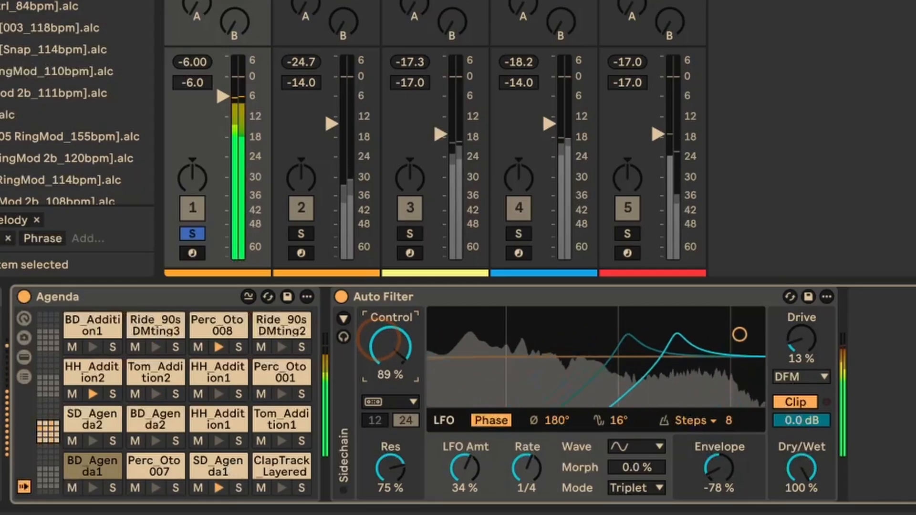
# - Return the Auto Filter Dry/Wet to 50% after stopping playback
pyautogui.moveTo(386, 347); pyautogui.dragTo(386, 325)
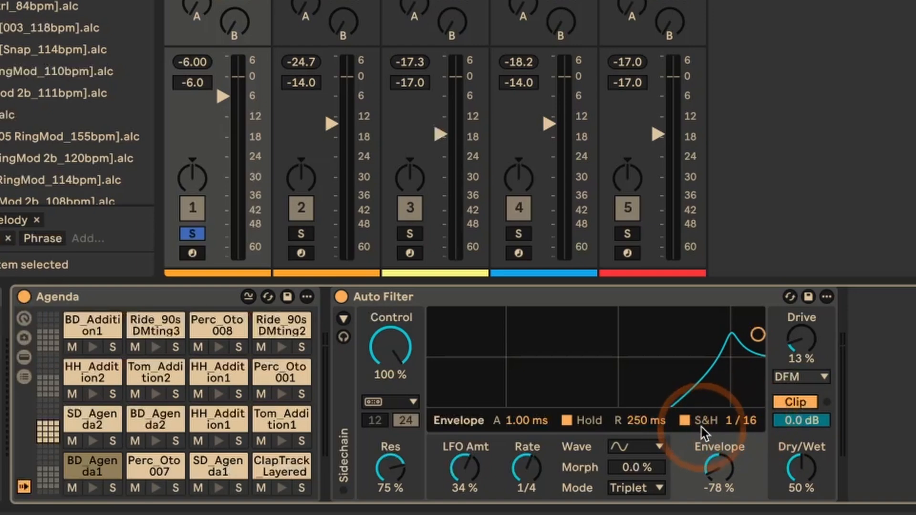
pyautogui.click(679, 420)
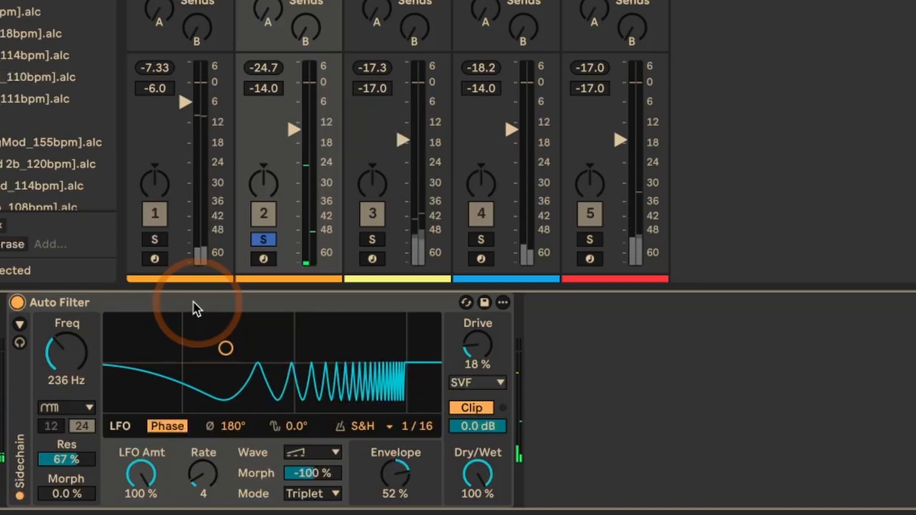
pyautogui.click(66, 407)
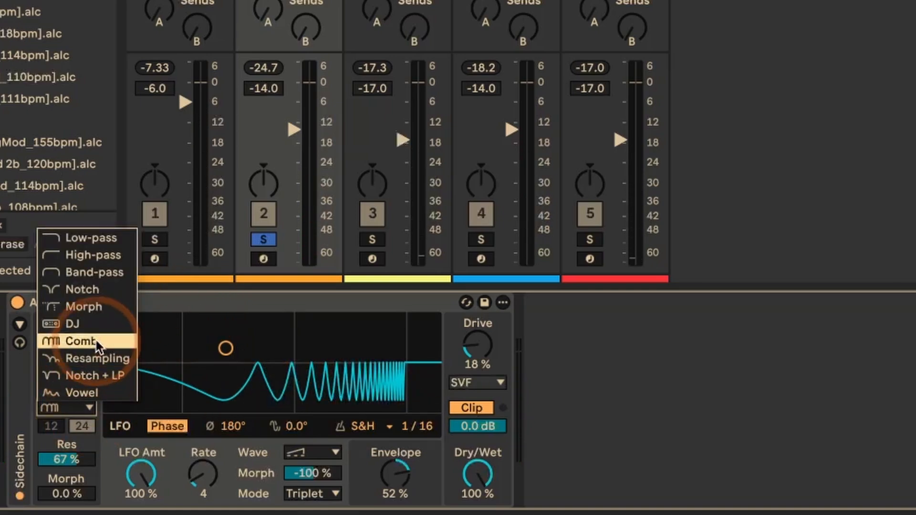
pyautogui.click(80, 340)
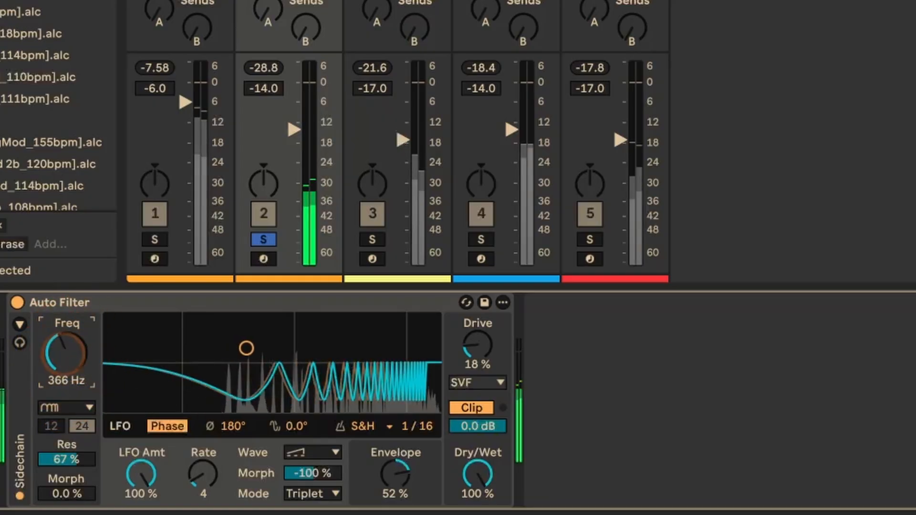
pyautogui.moveTo(62, 350); pyautogui.dragTo(61, 374)
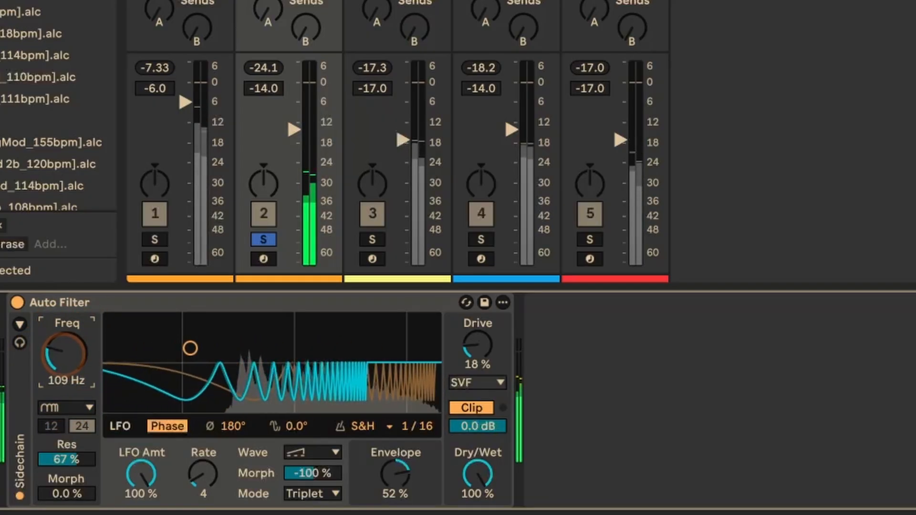
pyautogui.moveTo(59, 350); pyautogui.dragTo(59, 339)
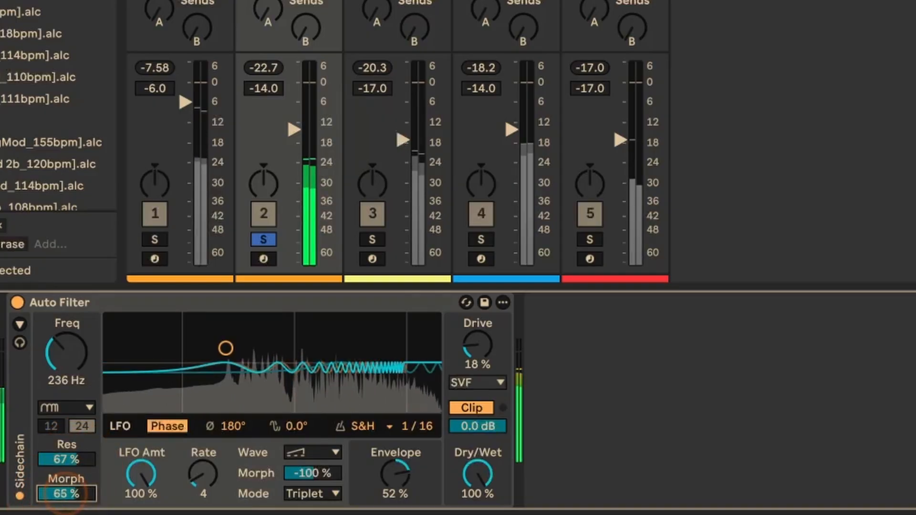
pyautogui.moveTo(66, 494); pyautogui.dragTo(65, 479)
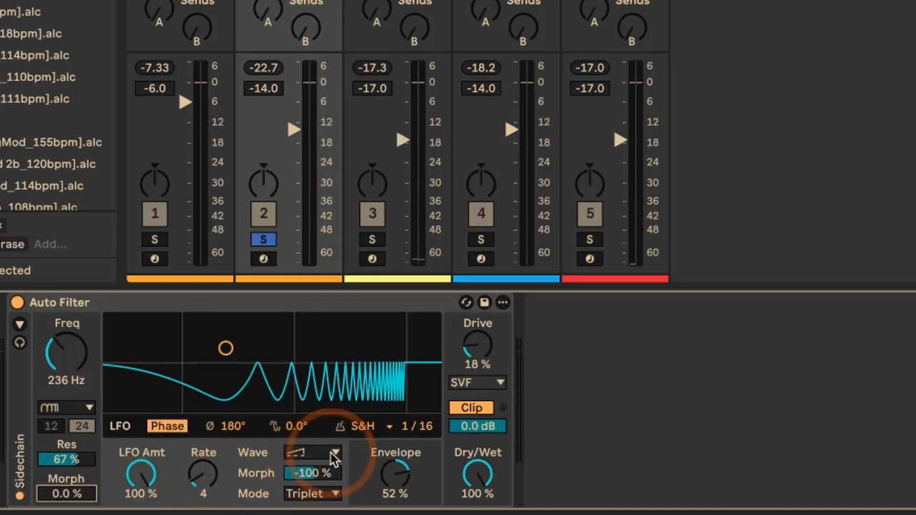
pyautogui.click(334, 452)
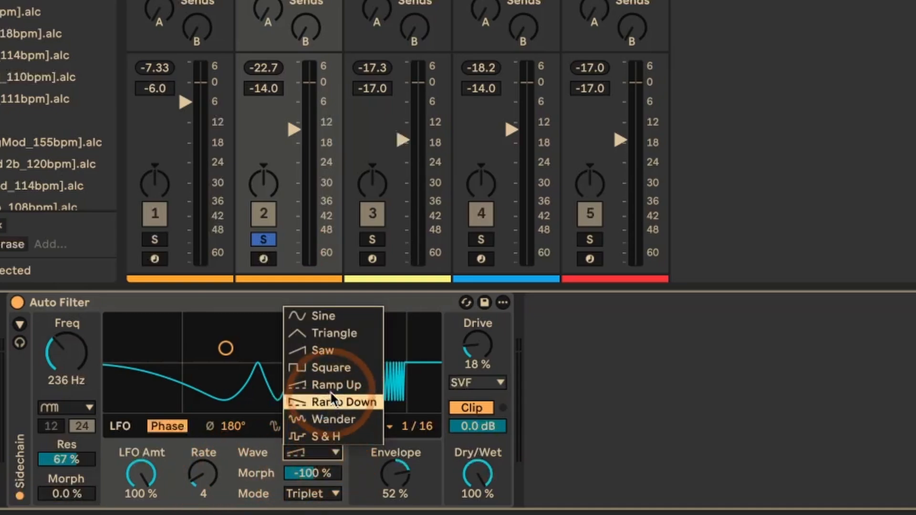
pyautogui.click(332, 436)
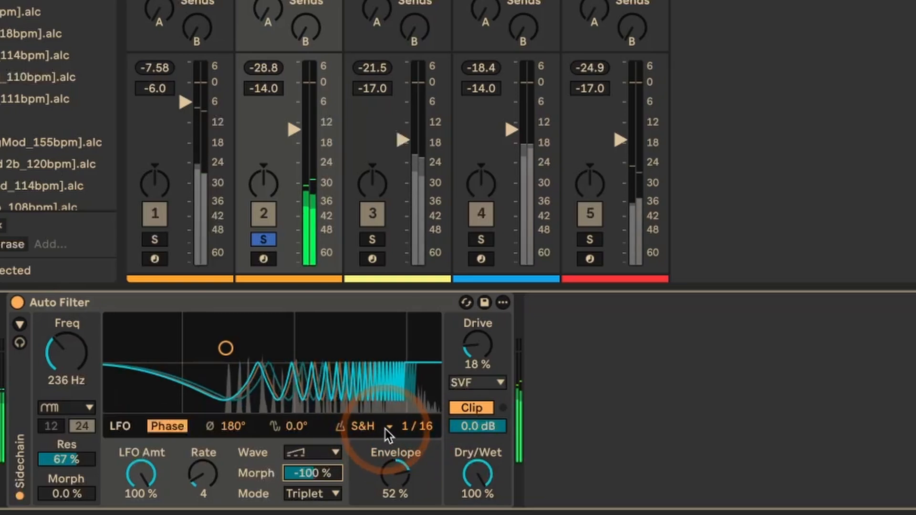
pyautogui.click(370, 426)
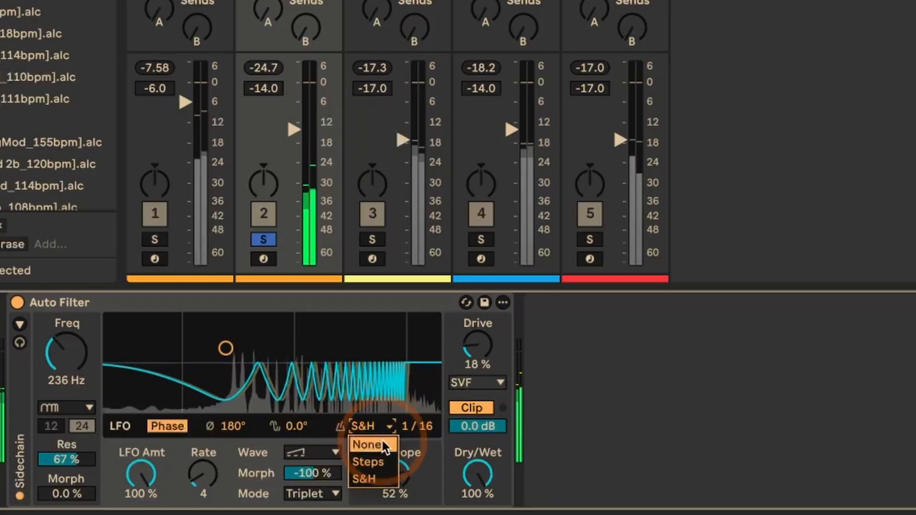
pyautogui.click(367, 444)
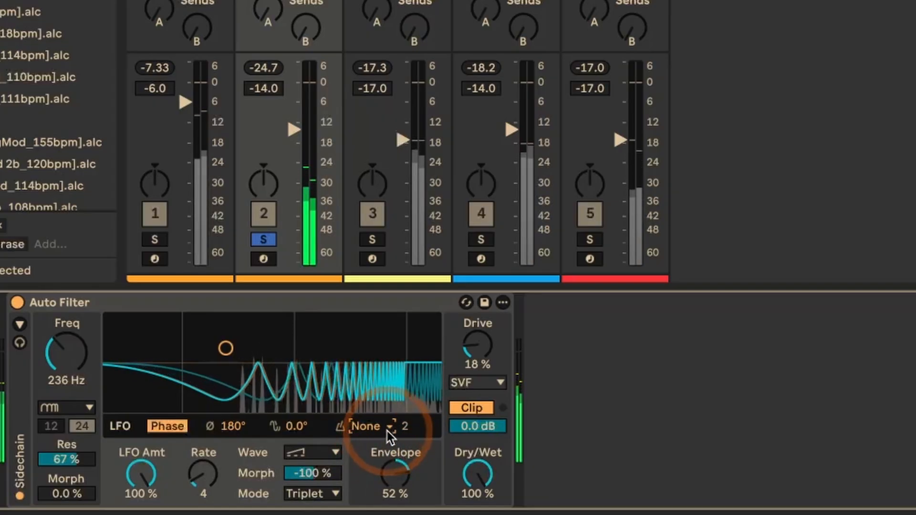
pyautogui.click(366, 425)
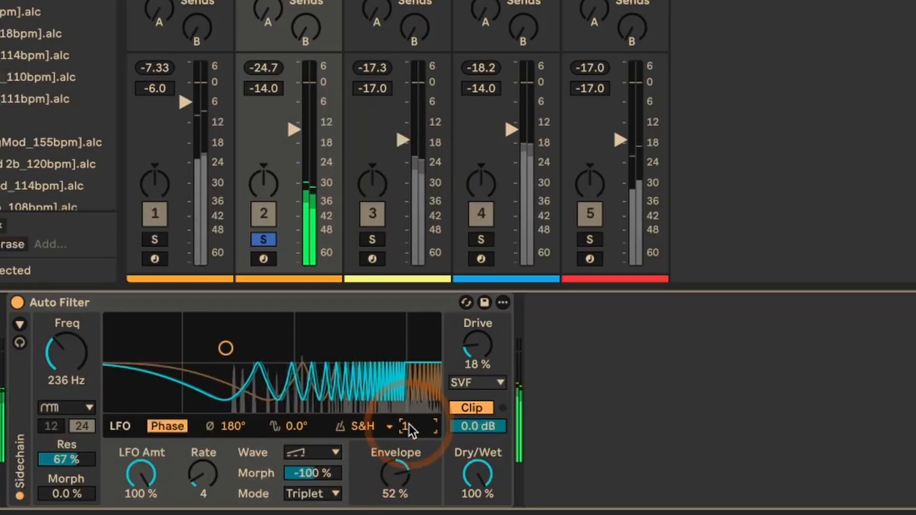
pyautogui.moveTo(412, 427); pyautogui.dragTo(412, 426)
pyautogui.write(' / 16')
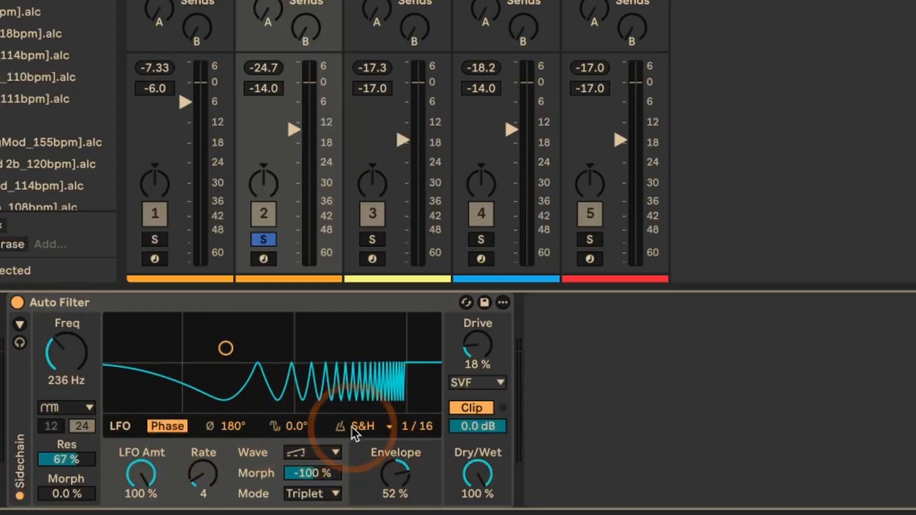
pyautogui.moveTo(397, 433)
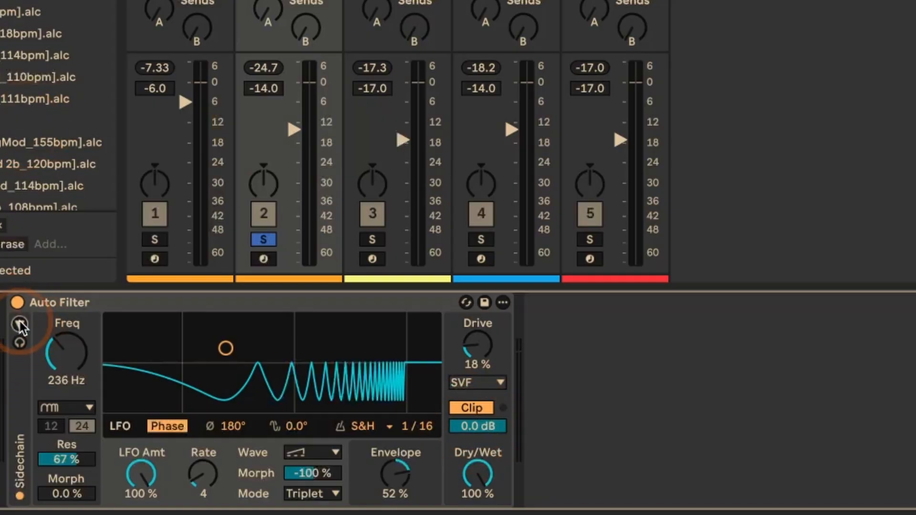
# - Expand the sidechain section and toggle SC Filter off and back on
pyautogui.click(20, 325)
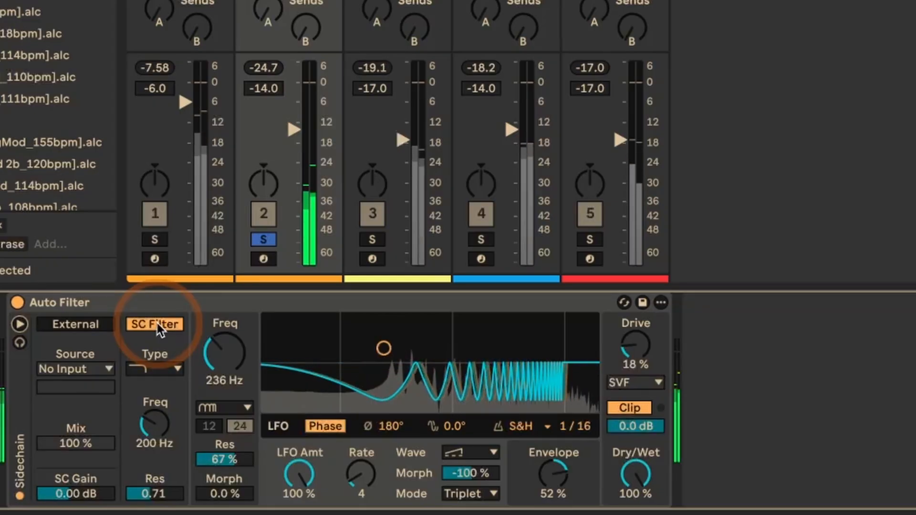
pyautogui.click(154, 324)
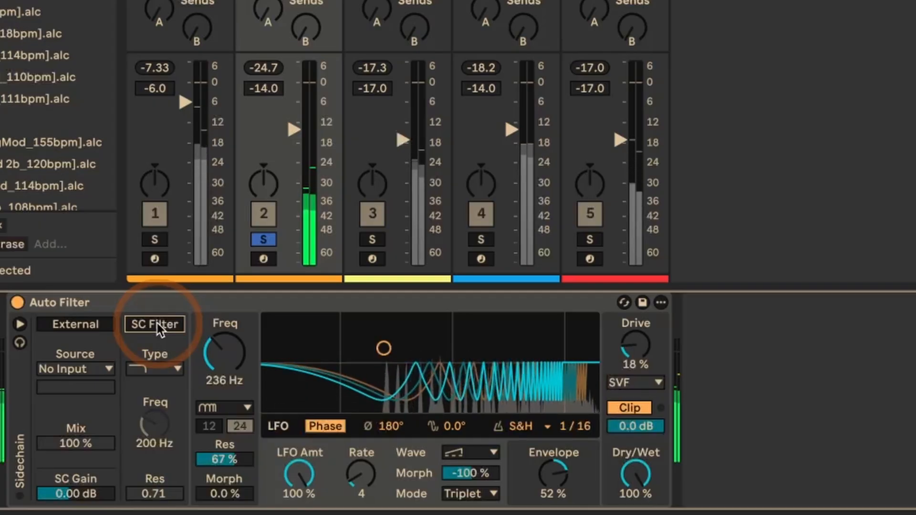
pyautogui.click(154, 323)
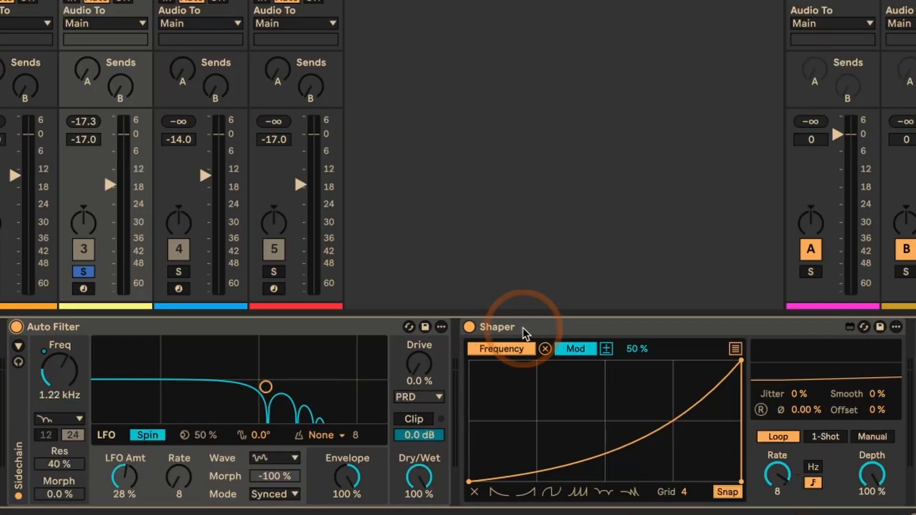
pyautogui.moveTo(79, 385)
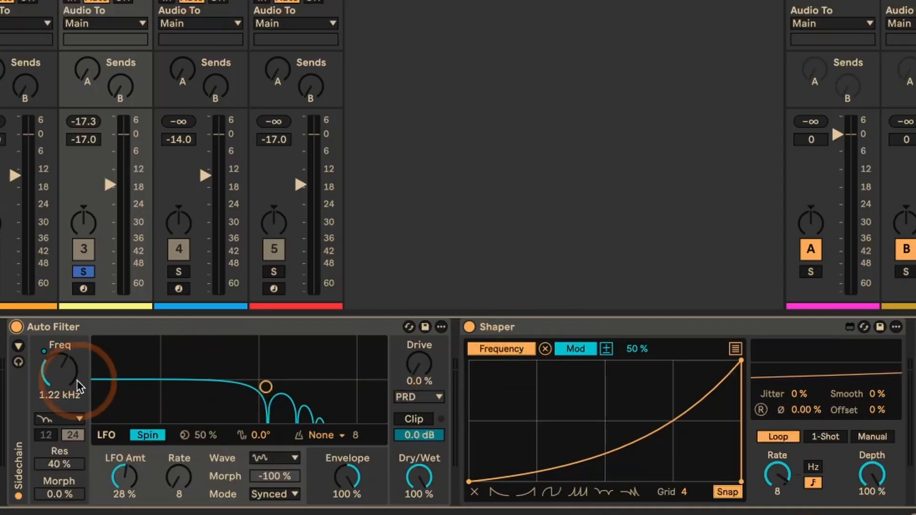
# - Select the Shaper-modulated Frequency of track 3's PRD Auto Filter at 1.22 kHz
pyautogui.click(574, 349)
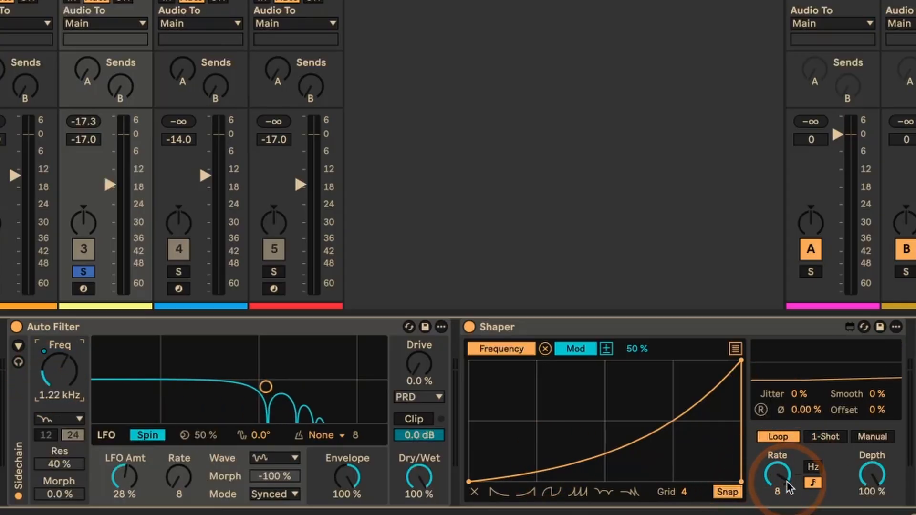
pyautogui.moveTo(146, 474)
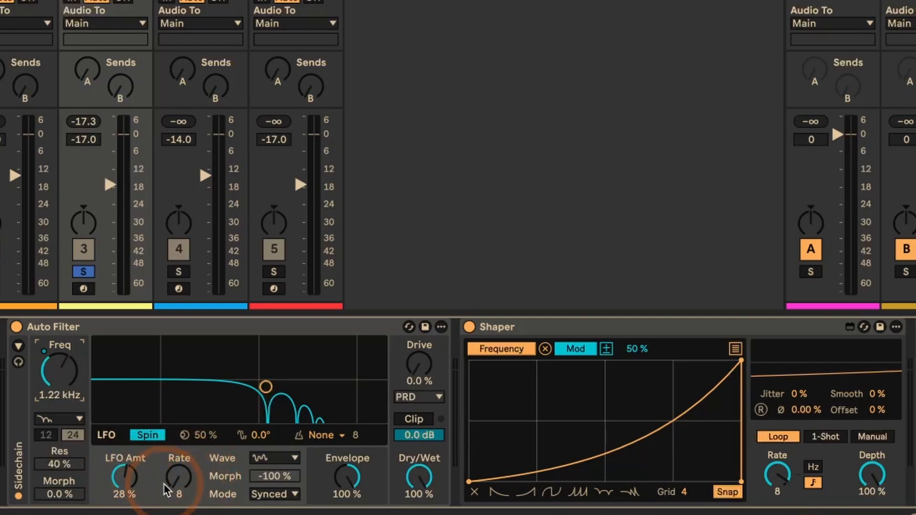
pyautogui.click(291, 457)
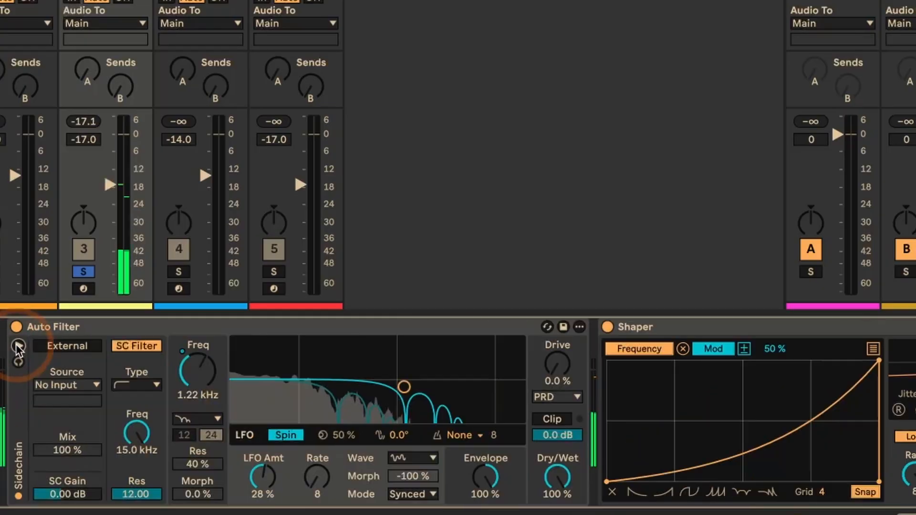
pyautogui.click(135, 345)
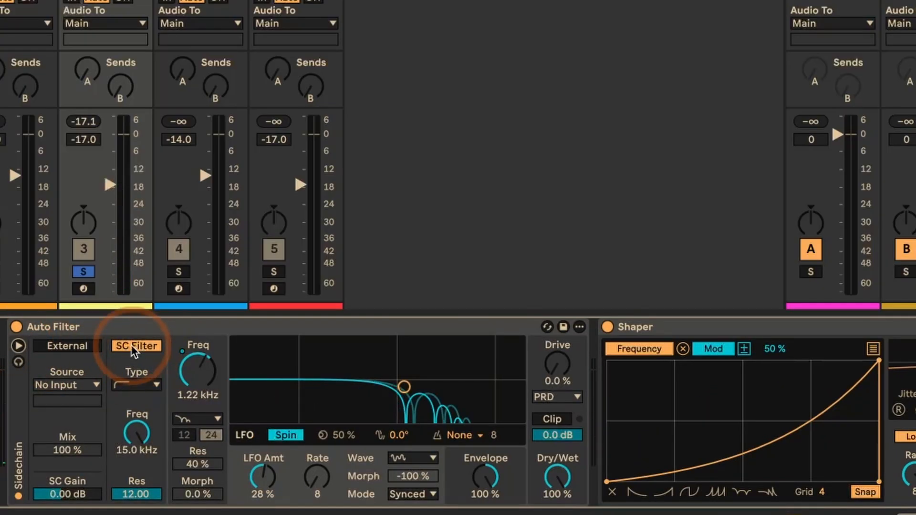
pyautogui.click(137, 384)
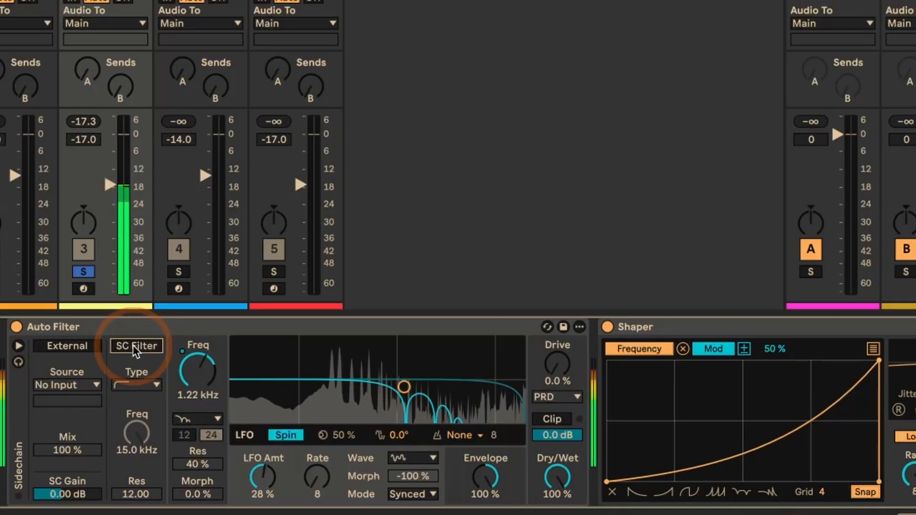
pyautogui.click(137, 345)
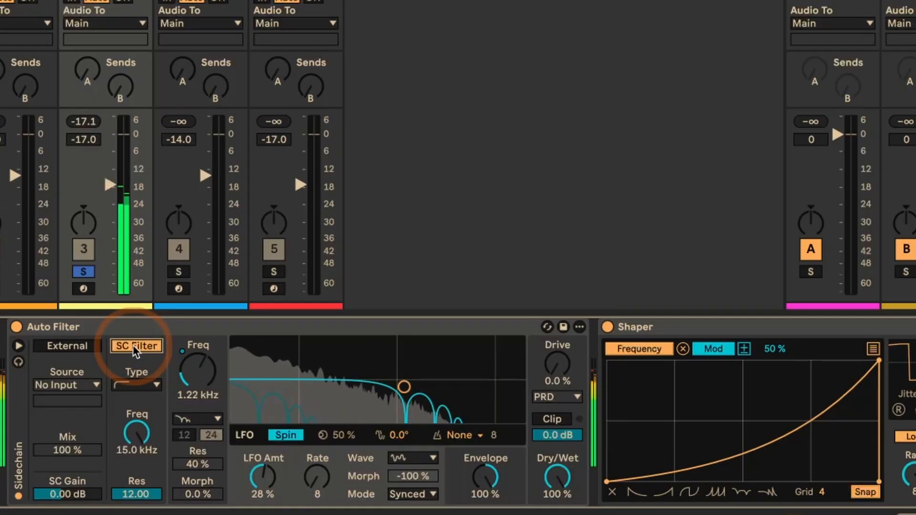
pyautogui.click(137, 346)
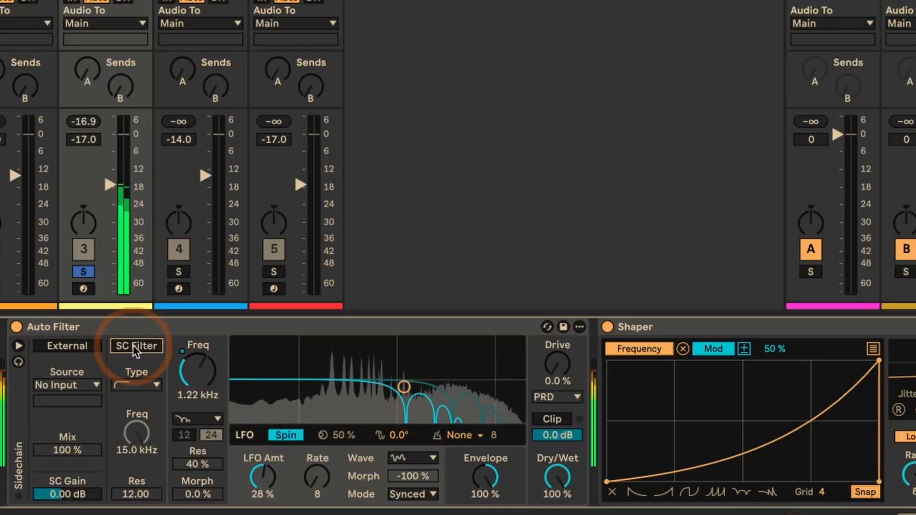
pyautogui.click(137, 345)
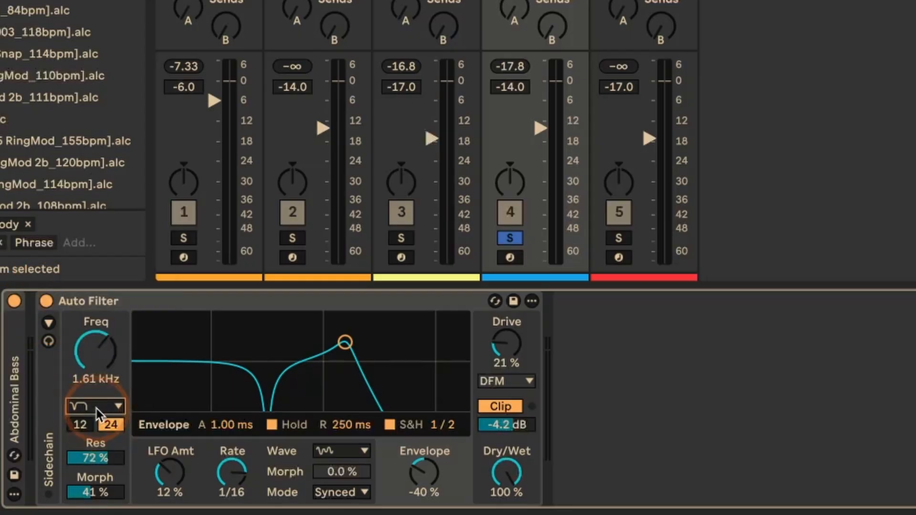
# - Drag the Morph field down from 88% and settle it at 41%
pyautogui.click(112, 424)
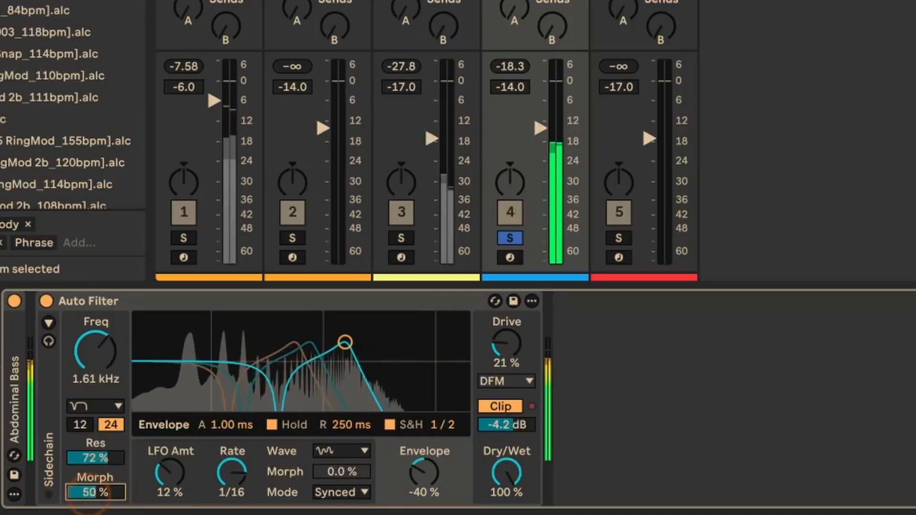
pyautogui.moveTo(95, 493); pyautogui.dragTo(94, 479)
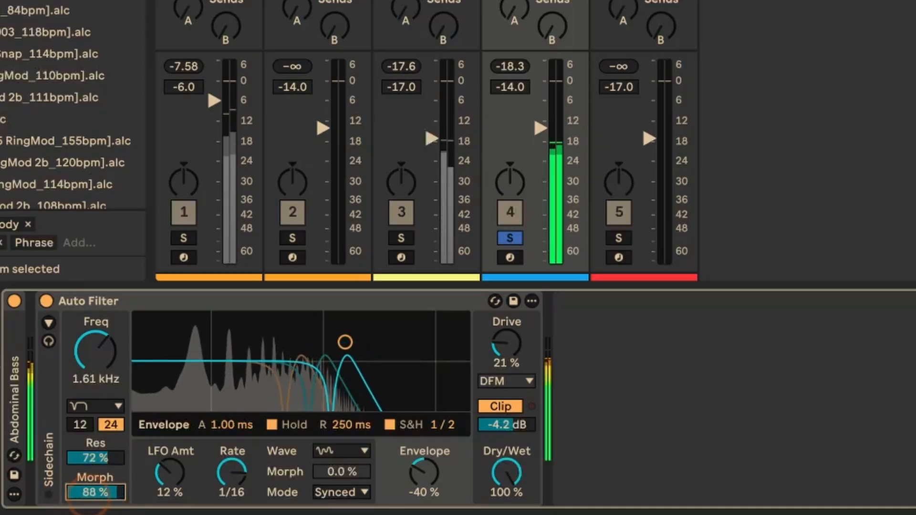
pyautogui.moveTo(95, 493); pyautogui.dragTo(88, 499)
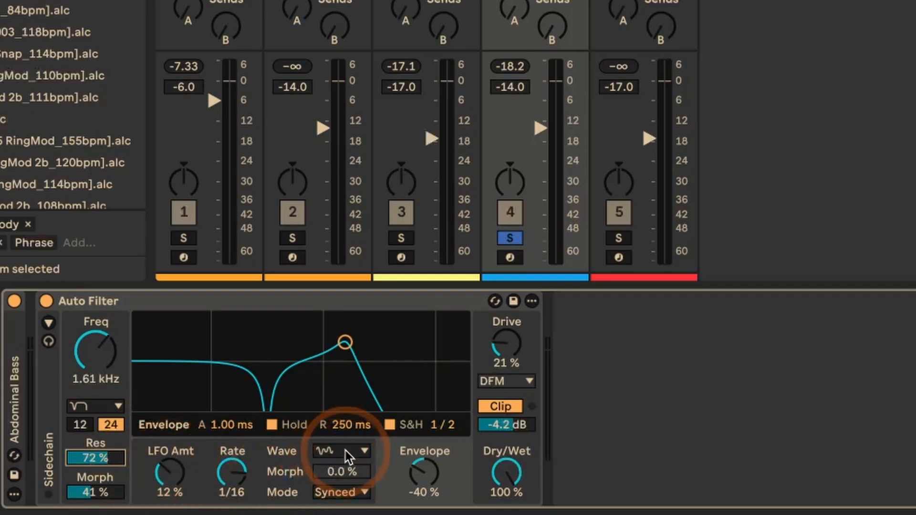
# - Show the LFO view, set step quantizing to None, then back to Steps
pyautogui.click(363, 451)
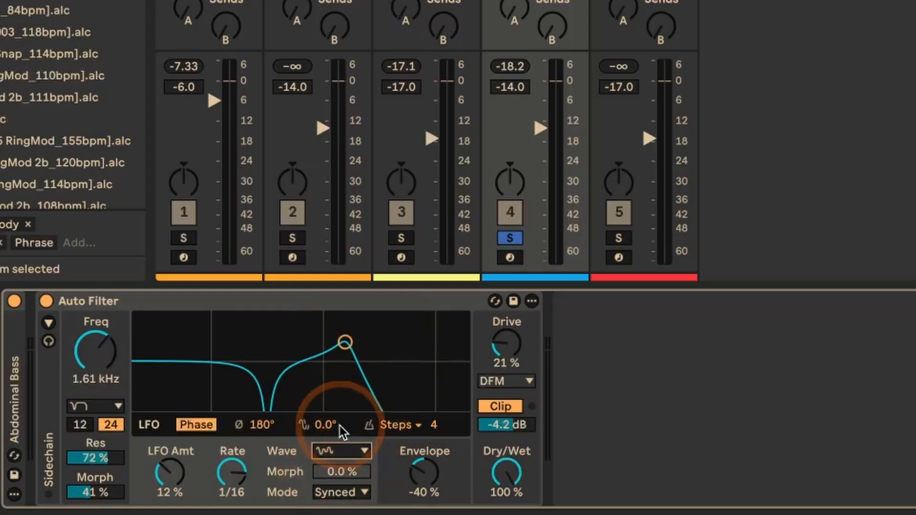
pyautogui.moveTo(441, 435)
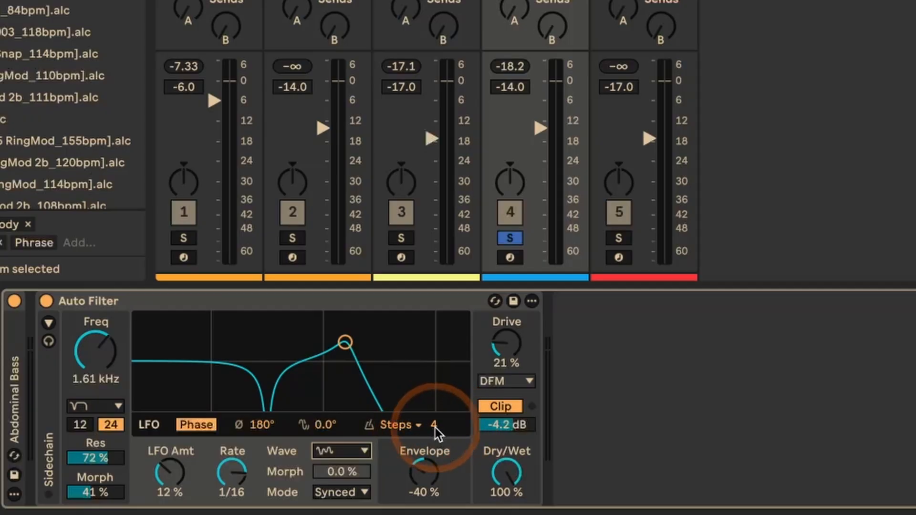
pyautogui.click(400, 425)
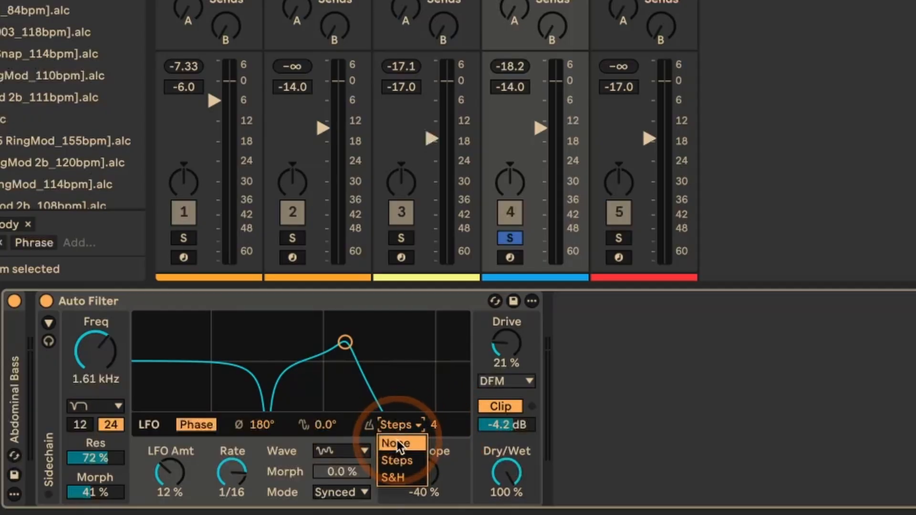
pyautogui.click(398, 442)
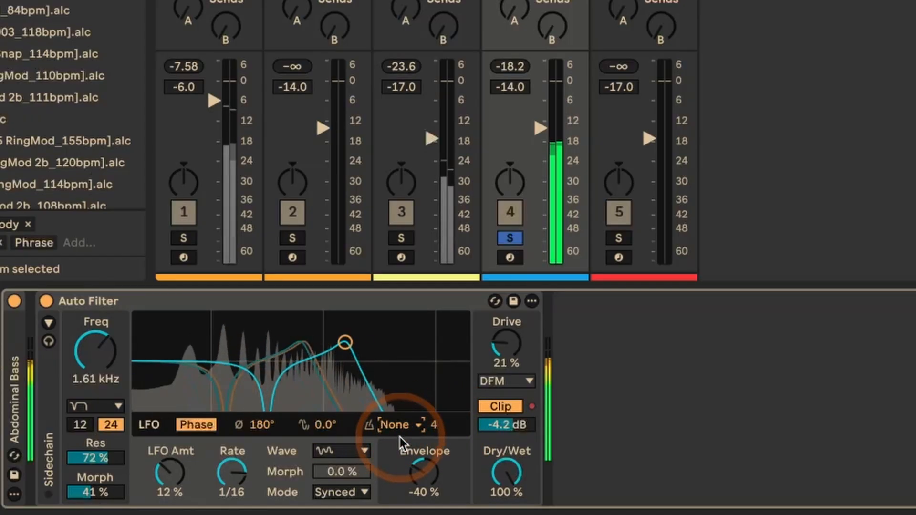
pyautogui.click(400, 425)
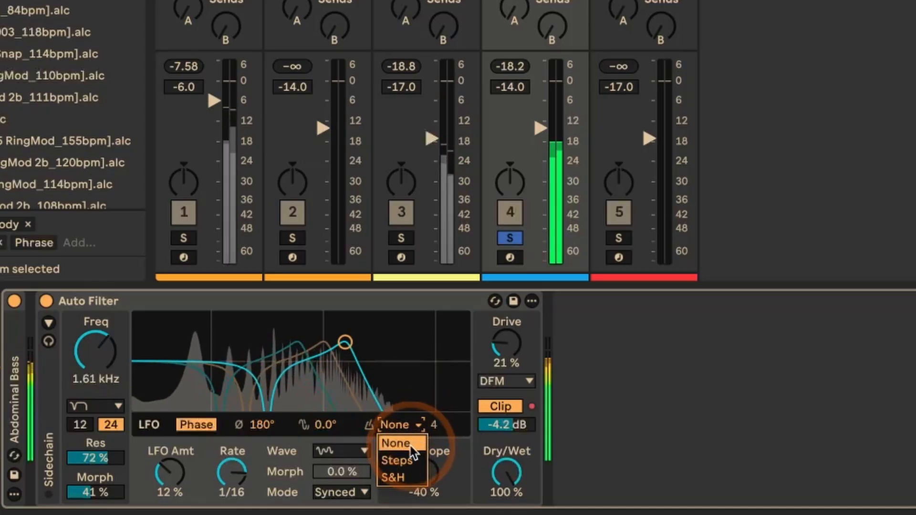
pyautogui.click(395, 461)
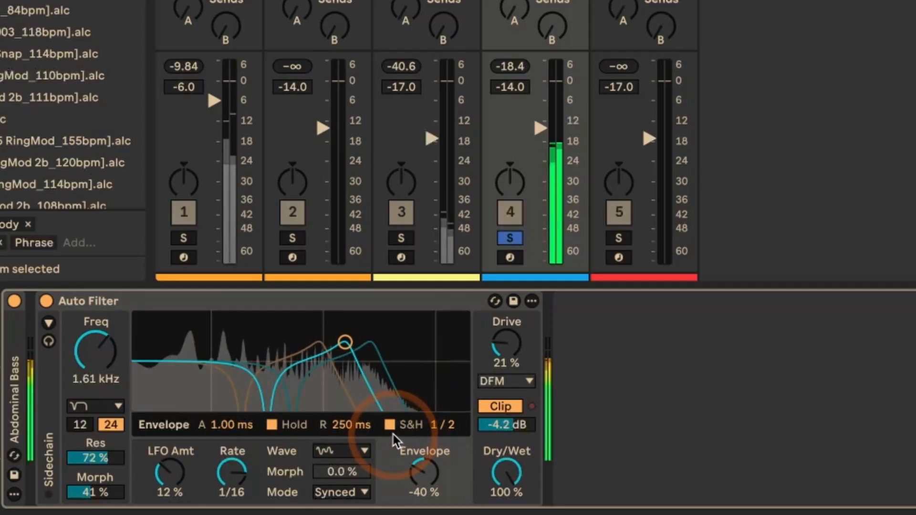
# - Toggle envelope S&H off and on, push Envelope amount to 100% and back to negative
pyautogui.click(391, 425)
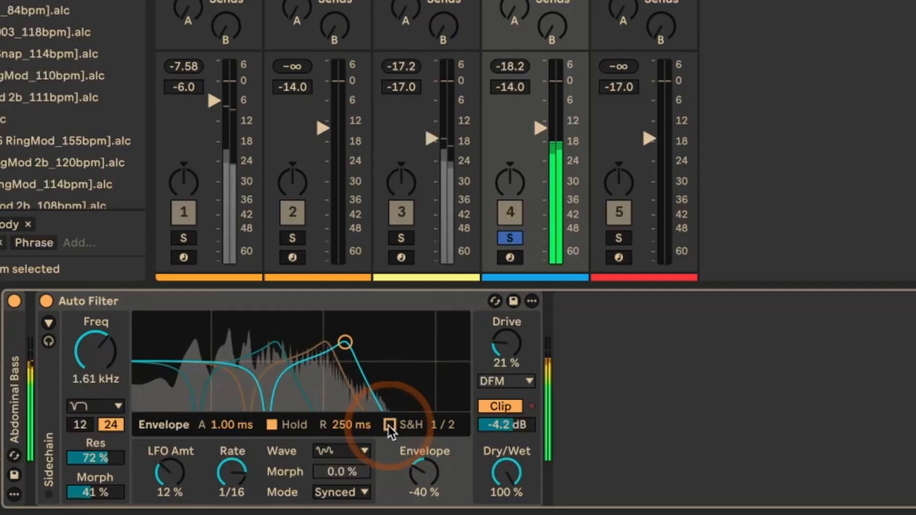
pyautogui.click(390, 425)
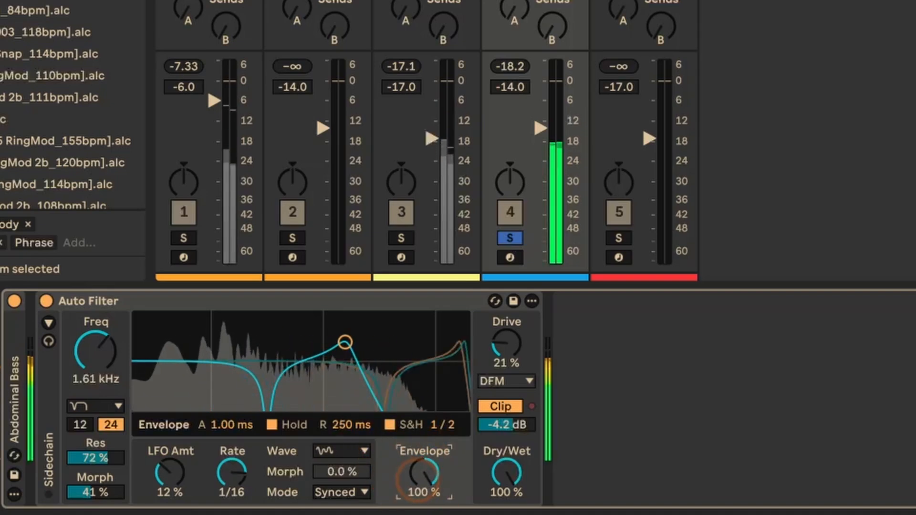
pyautogui.moveTo(418, 476); pyautogui.dragTo(418, 496)
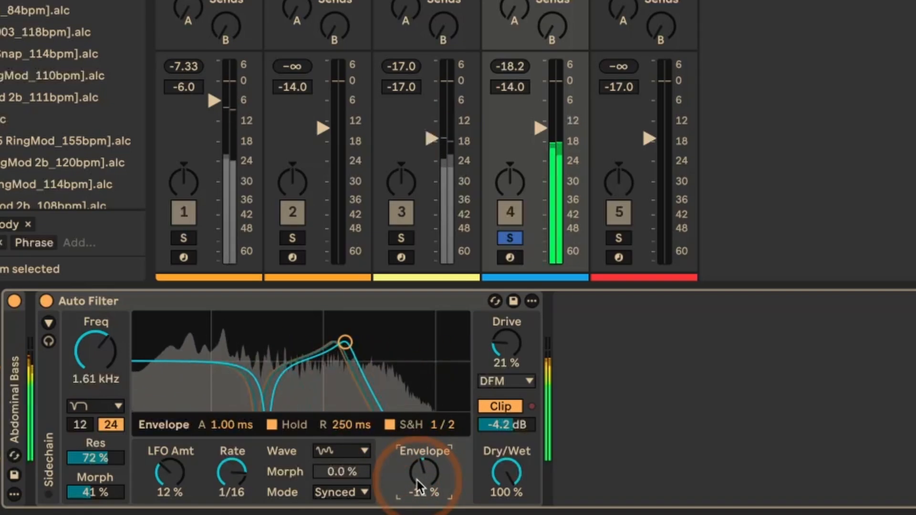
pyautogui.moveTo(421, 473); pyautogui.dragTo(146, 456)
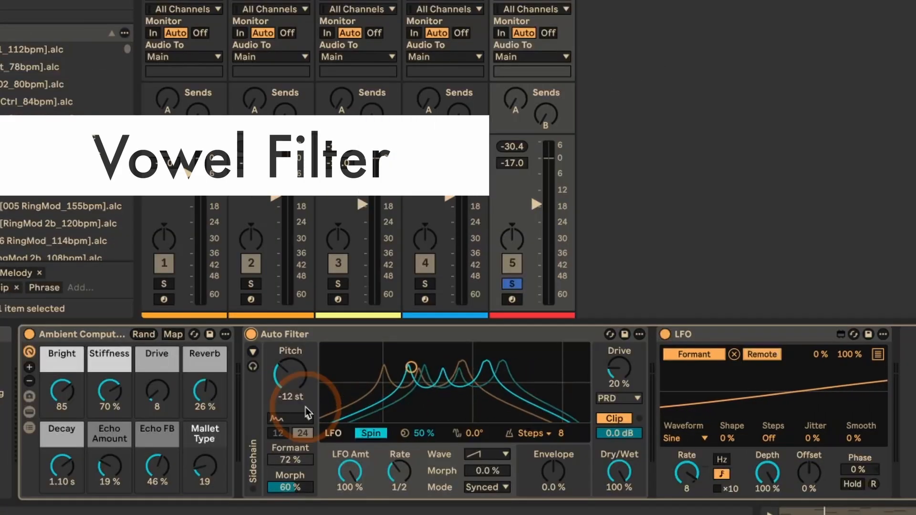
# - Choose the Vowel filter type and adjust the LFO-swept formant toward 96%
pyautogui.click(284, 418)
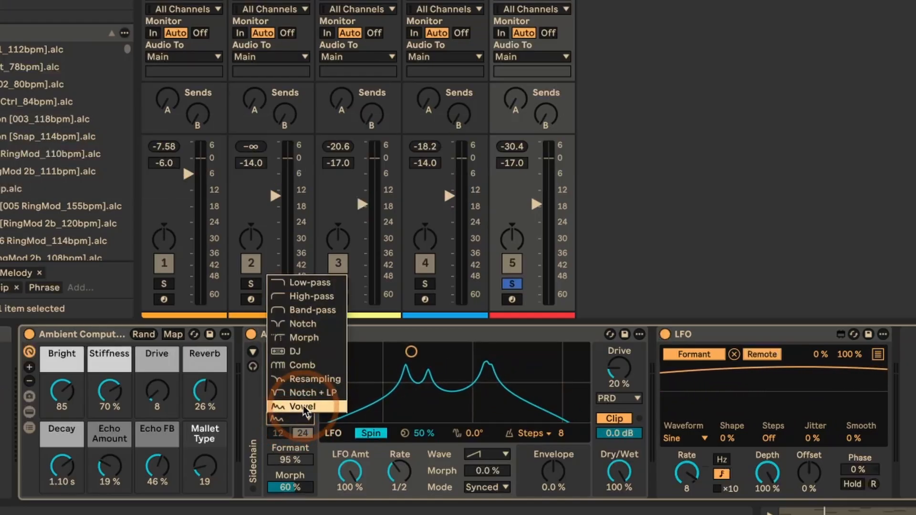
pyautogui.click(300, 407)
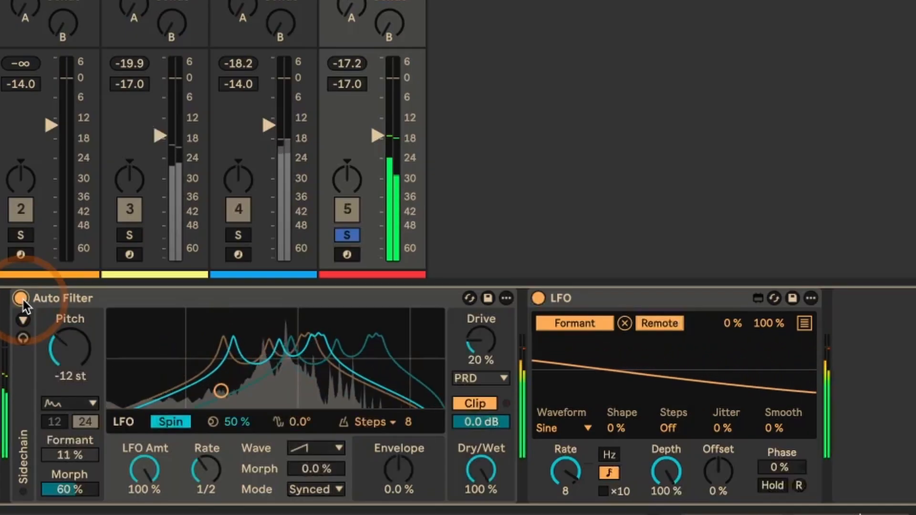
pyautogui.moveTo(69, 454); pyautogui.dragTo(69, 479)
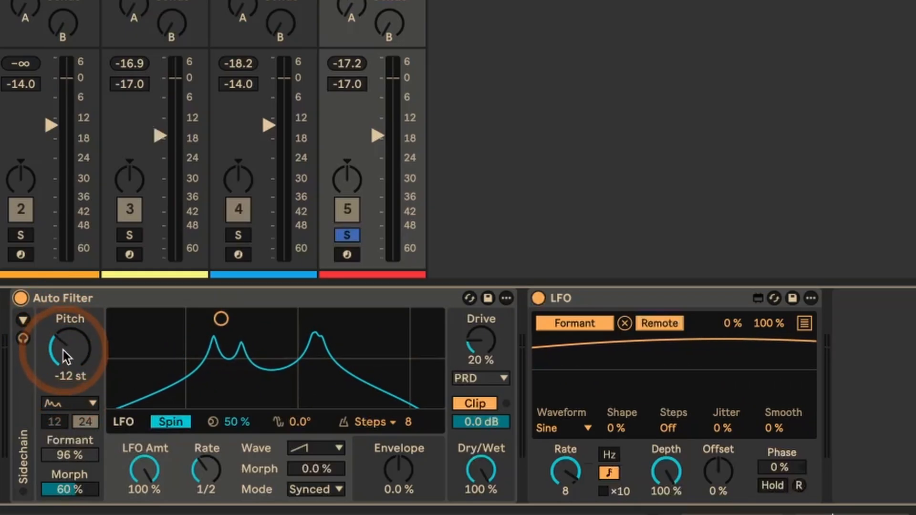
# - Sweep the vowel filter's Pitch up to 1 st, then back down to -12 st
pyautogui.moveTo(67, 351); pyautogui.dragTo(69, 333)
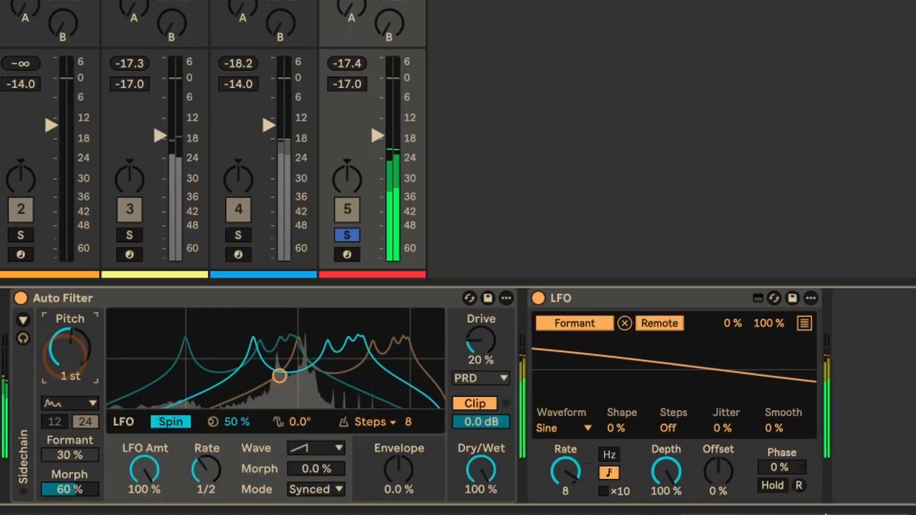
pyautogui.moveTo(69, 348); pyautogui.dragTo(69, 374)
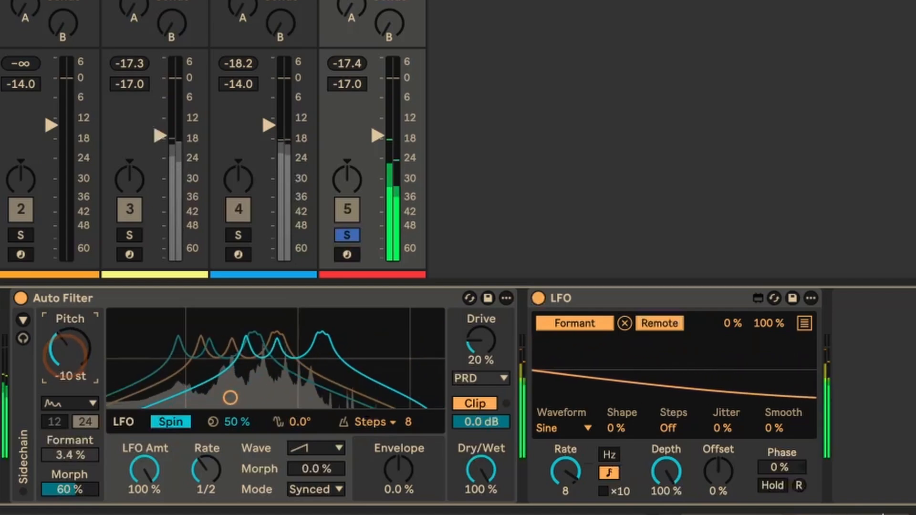
pyautogui.moveTo(68, 351); pyautogui.dragTo(68, 374)
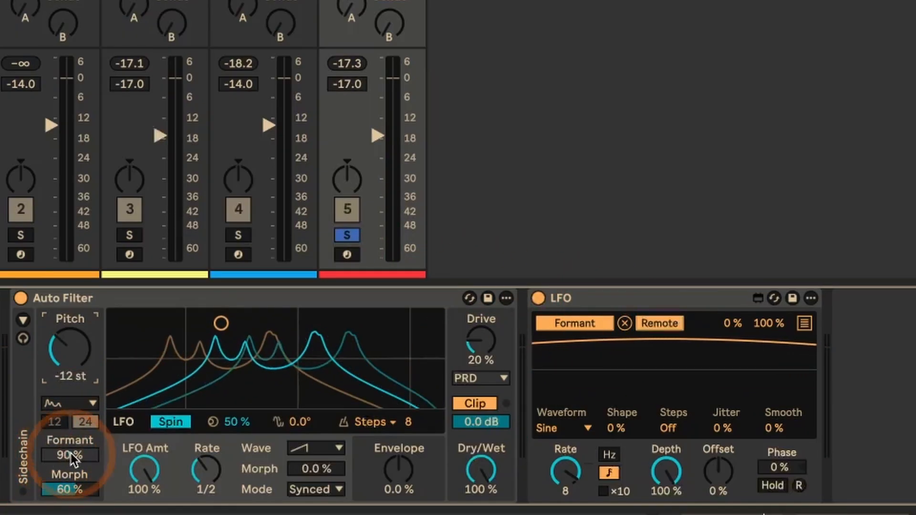
# - Nudge the vowel filter's Formant value and settle it
pyautogui.moveTo(68, 454); pyautogui.dragTo(58, 465)
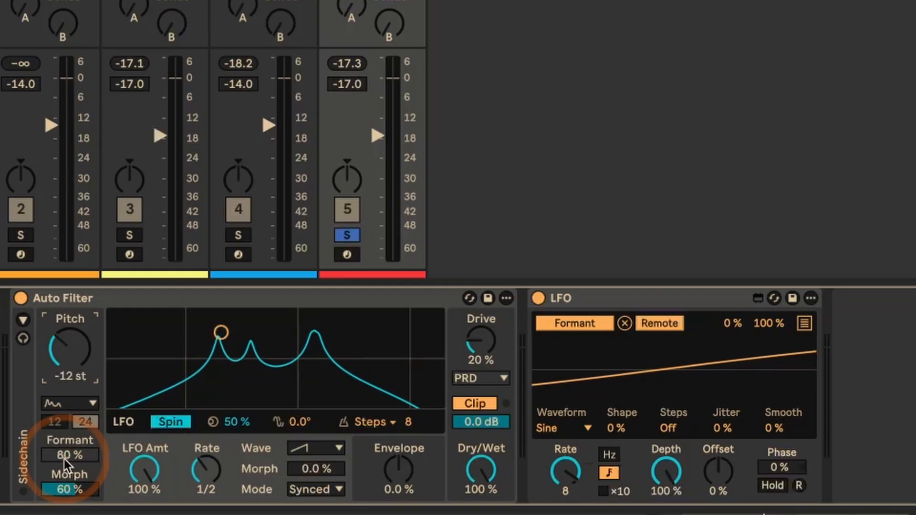
pyautogui.moveTo(63, 456); pyautogui.dragTo(63, 444)
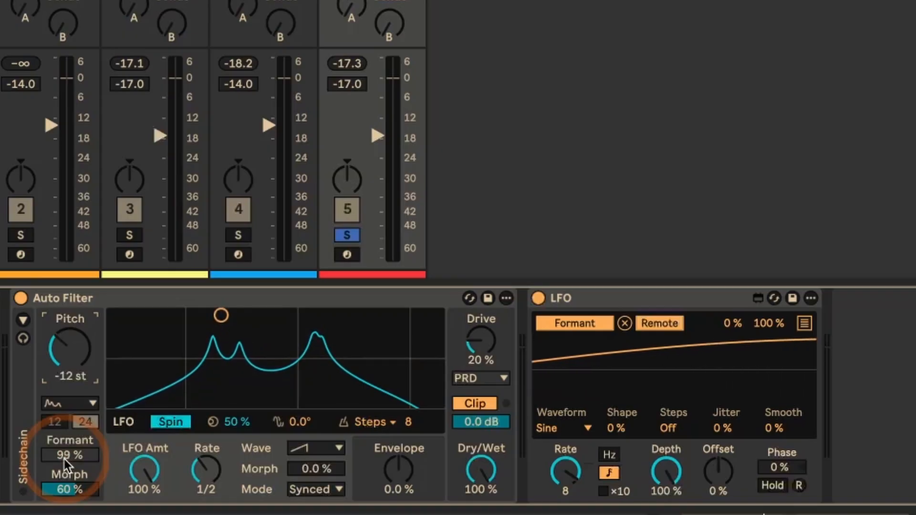
pyautogui.moveTo(69, 454); pyautogui.dragTo(69, 467)
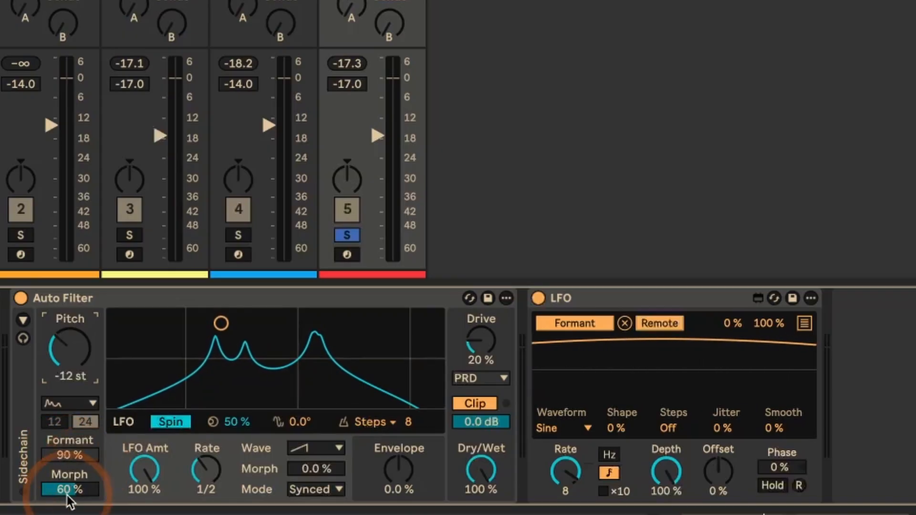
# - Dip the filter Morph to 49% and return it to 60%
pyautogui.moveTo(70, 489); pyautogui.dragTo(70, 473)
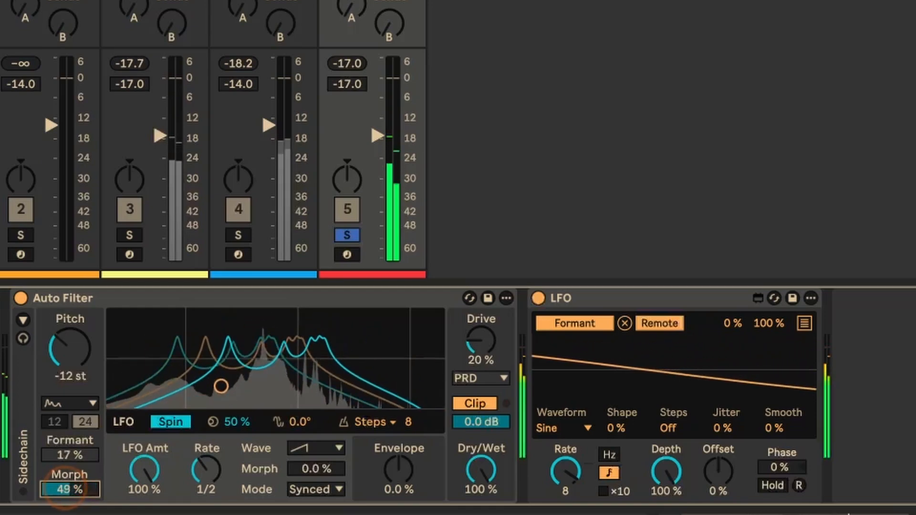
pyautogui.moveTo(70, 488); pyautogui.dragTo(59, 502)
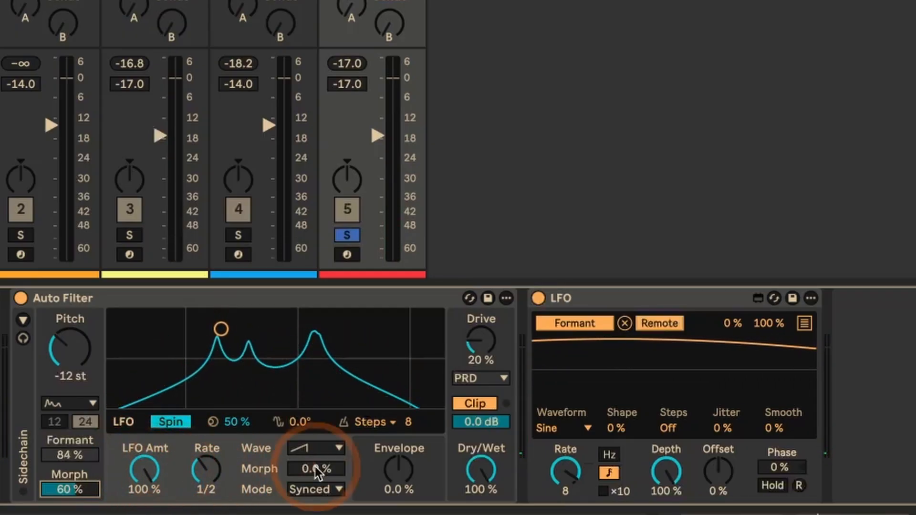
# - Keep the LFO waveform on Saw from the Wave choices
pyautogui.click(331, 448)
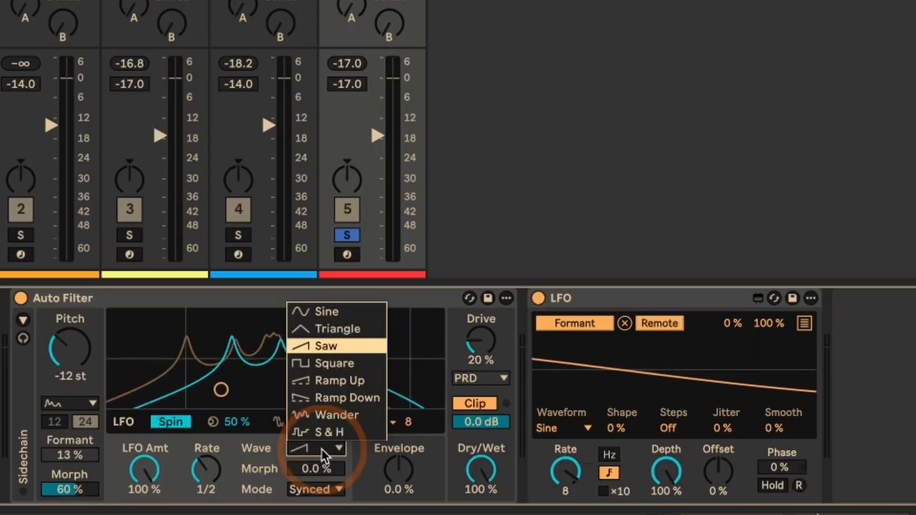
pyautogui.click(329, 345)
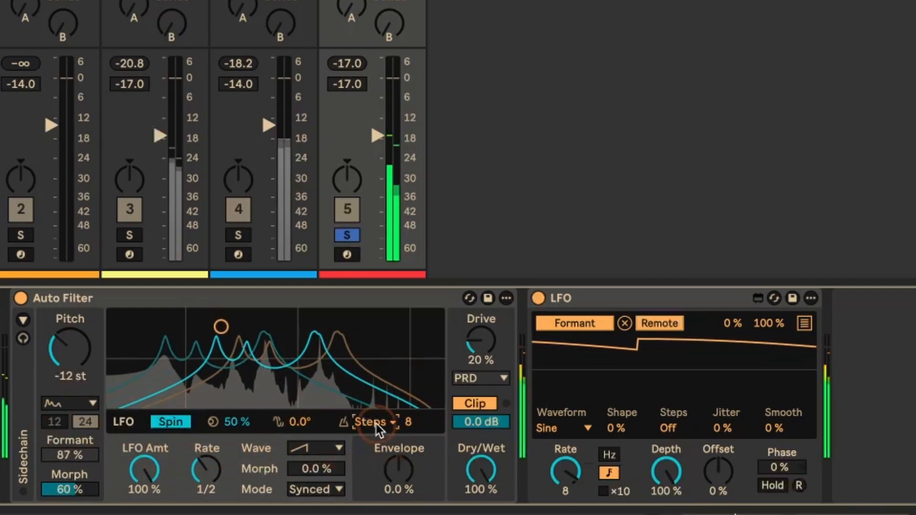
# - Compare LFO Steps at None versus 8, then touch the filter's Drive amount
pyautogui.click(370, 422)
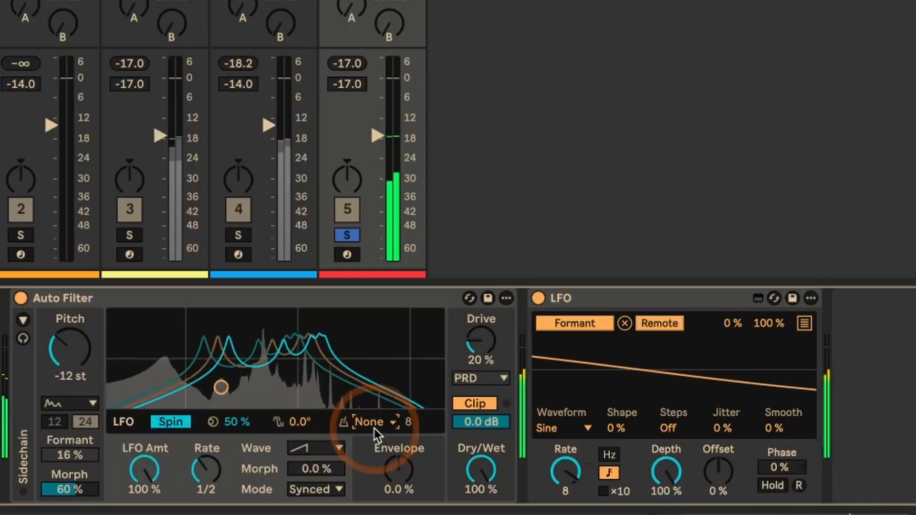
pyautogui.click(366, 422)
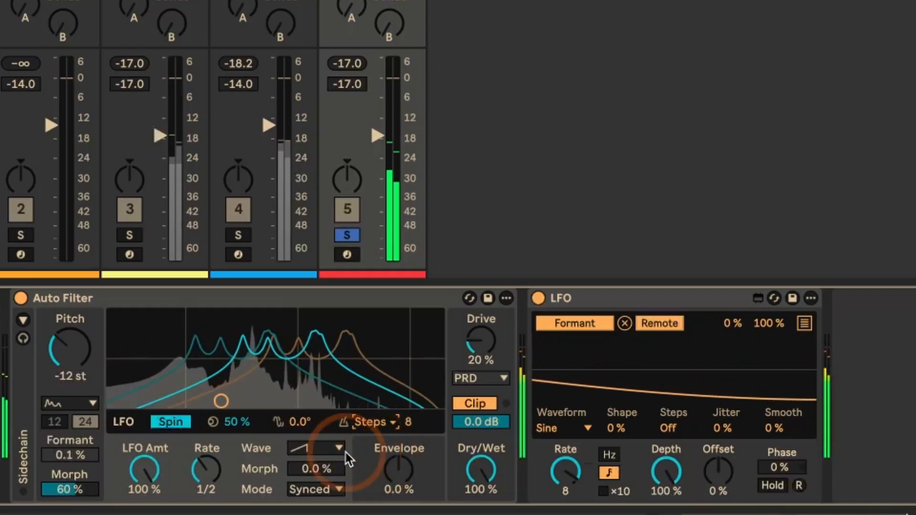
pyautogui.click(171, 421)
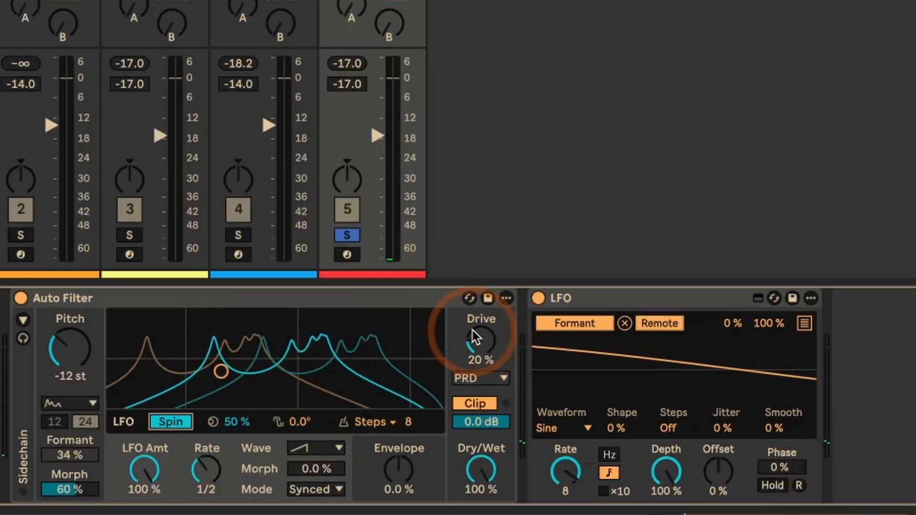
pyautogui.moveTo(69, 454); pyautogui.dragTo(69, 485)
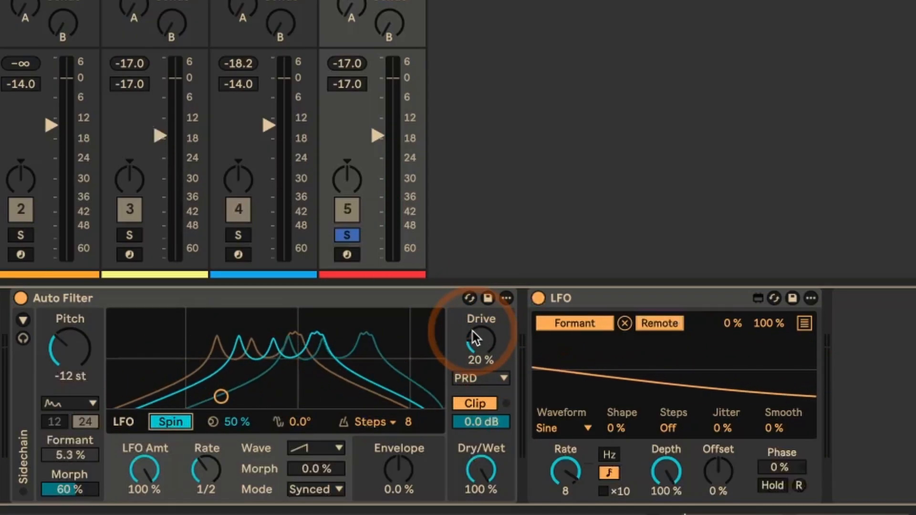